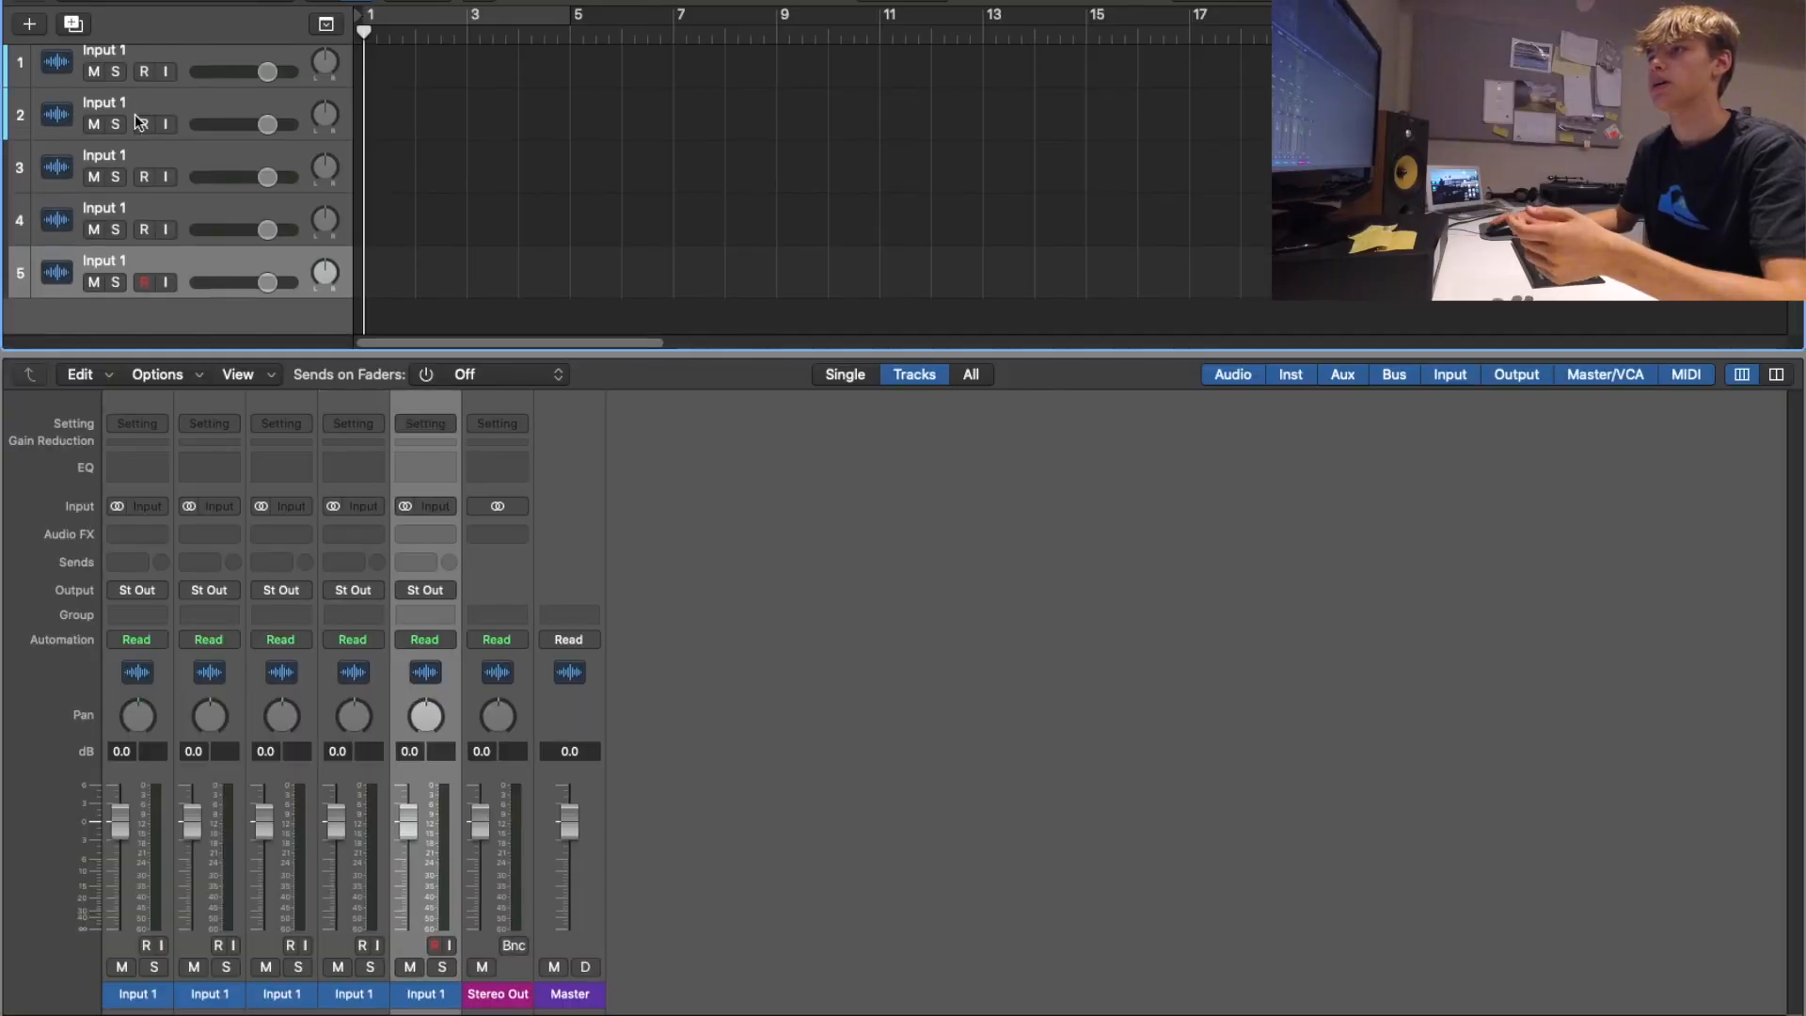
# Step: Color the Kick, Snare, HiHat, Break L and Break R channel strips red
pyautogui.click(137, 995)
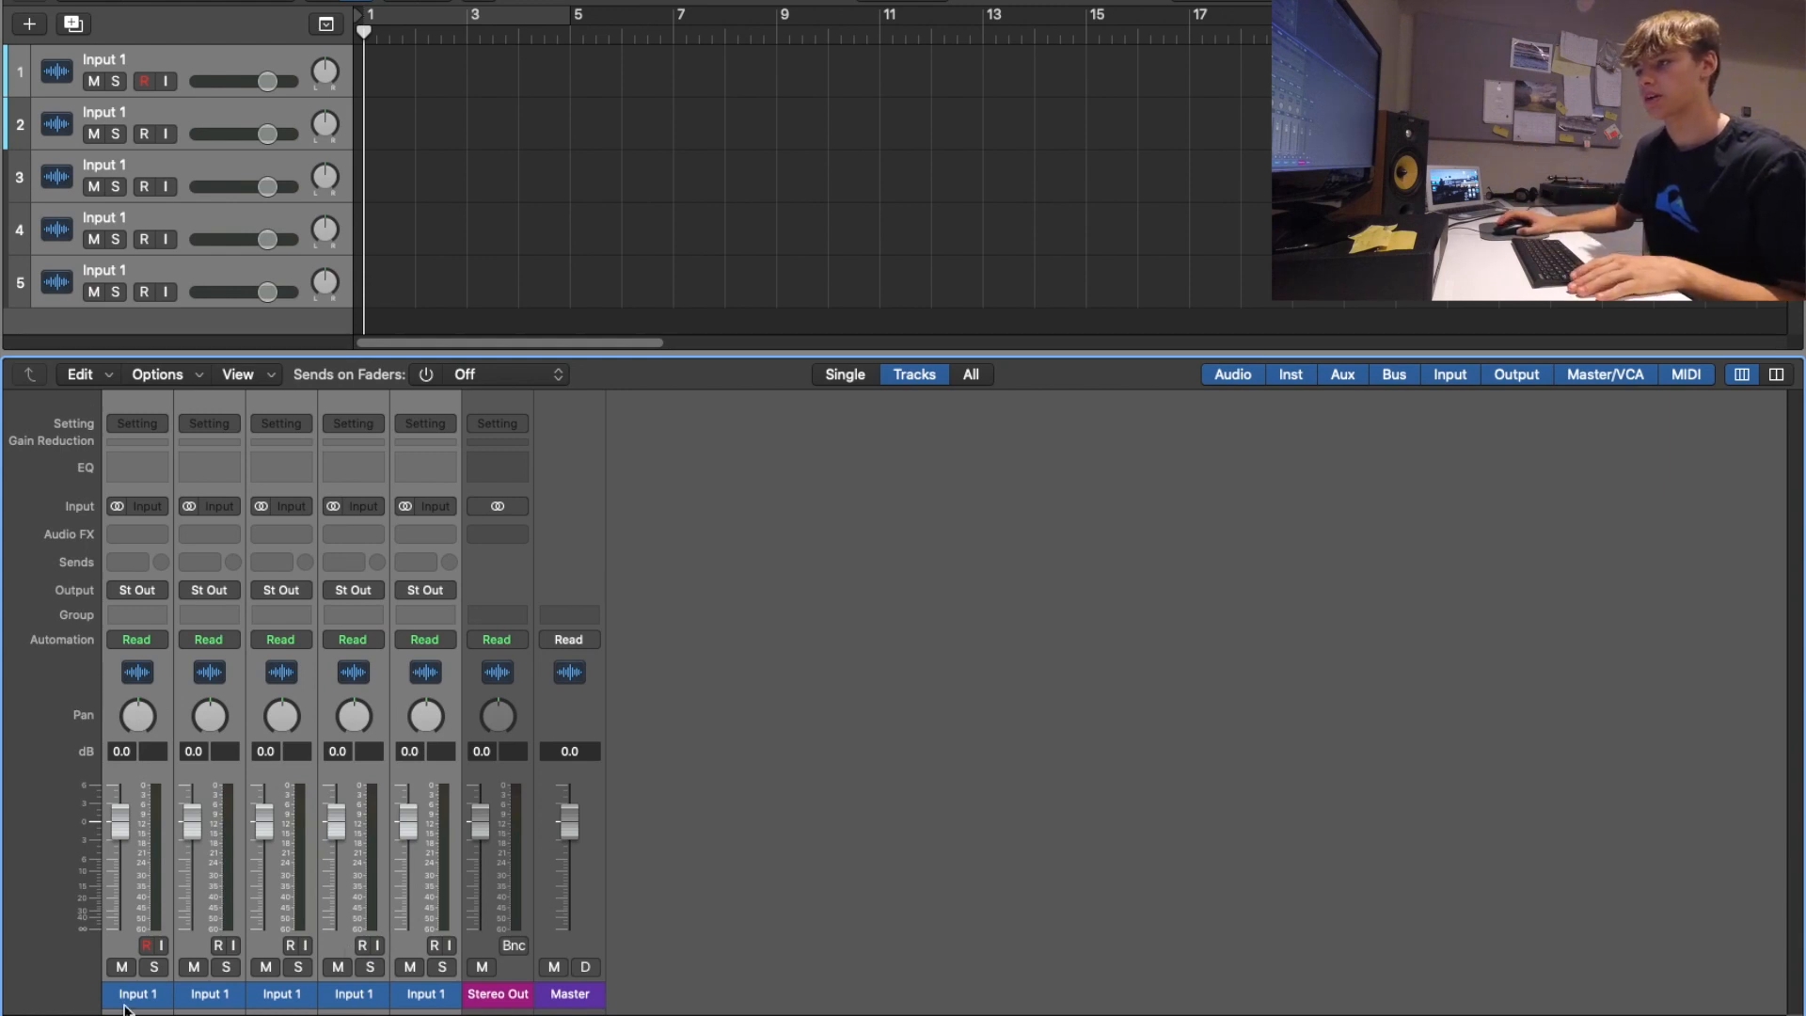
pyautogui.rightClick(137, 994)
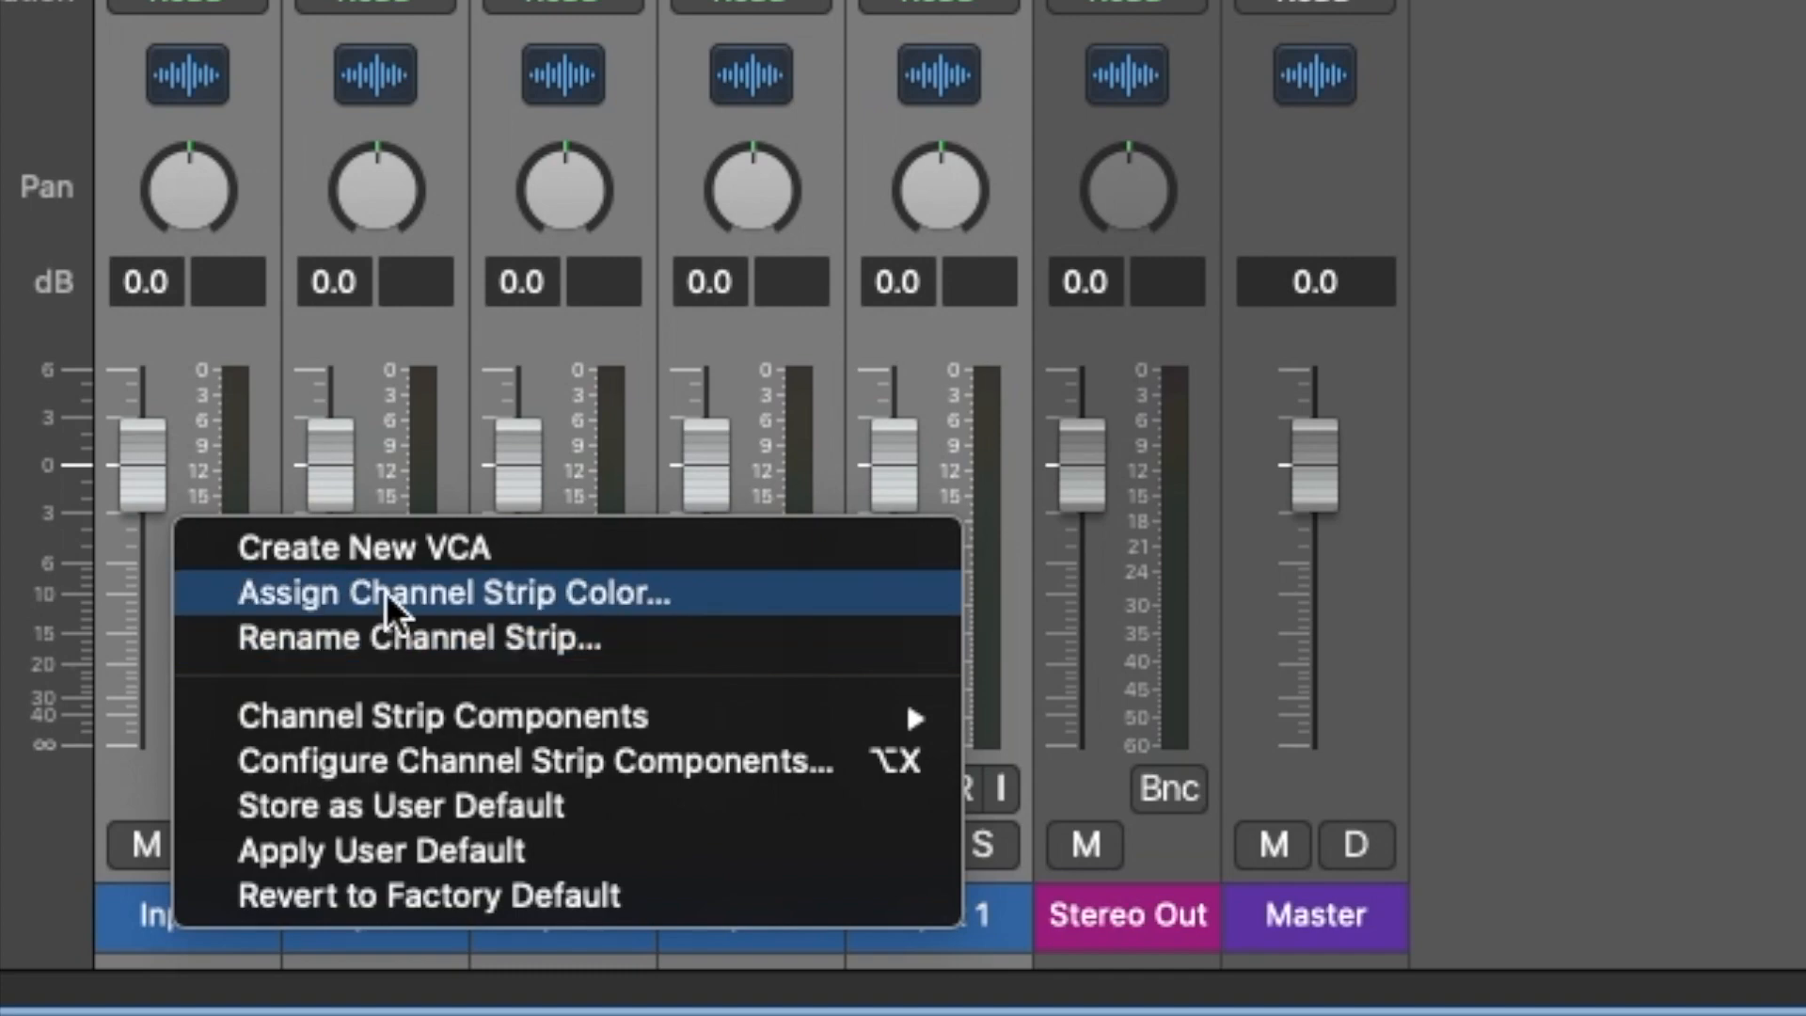
pyautogui.click(455, 594)
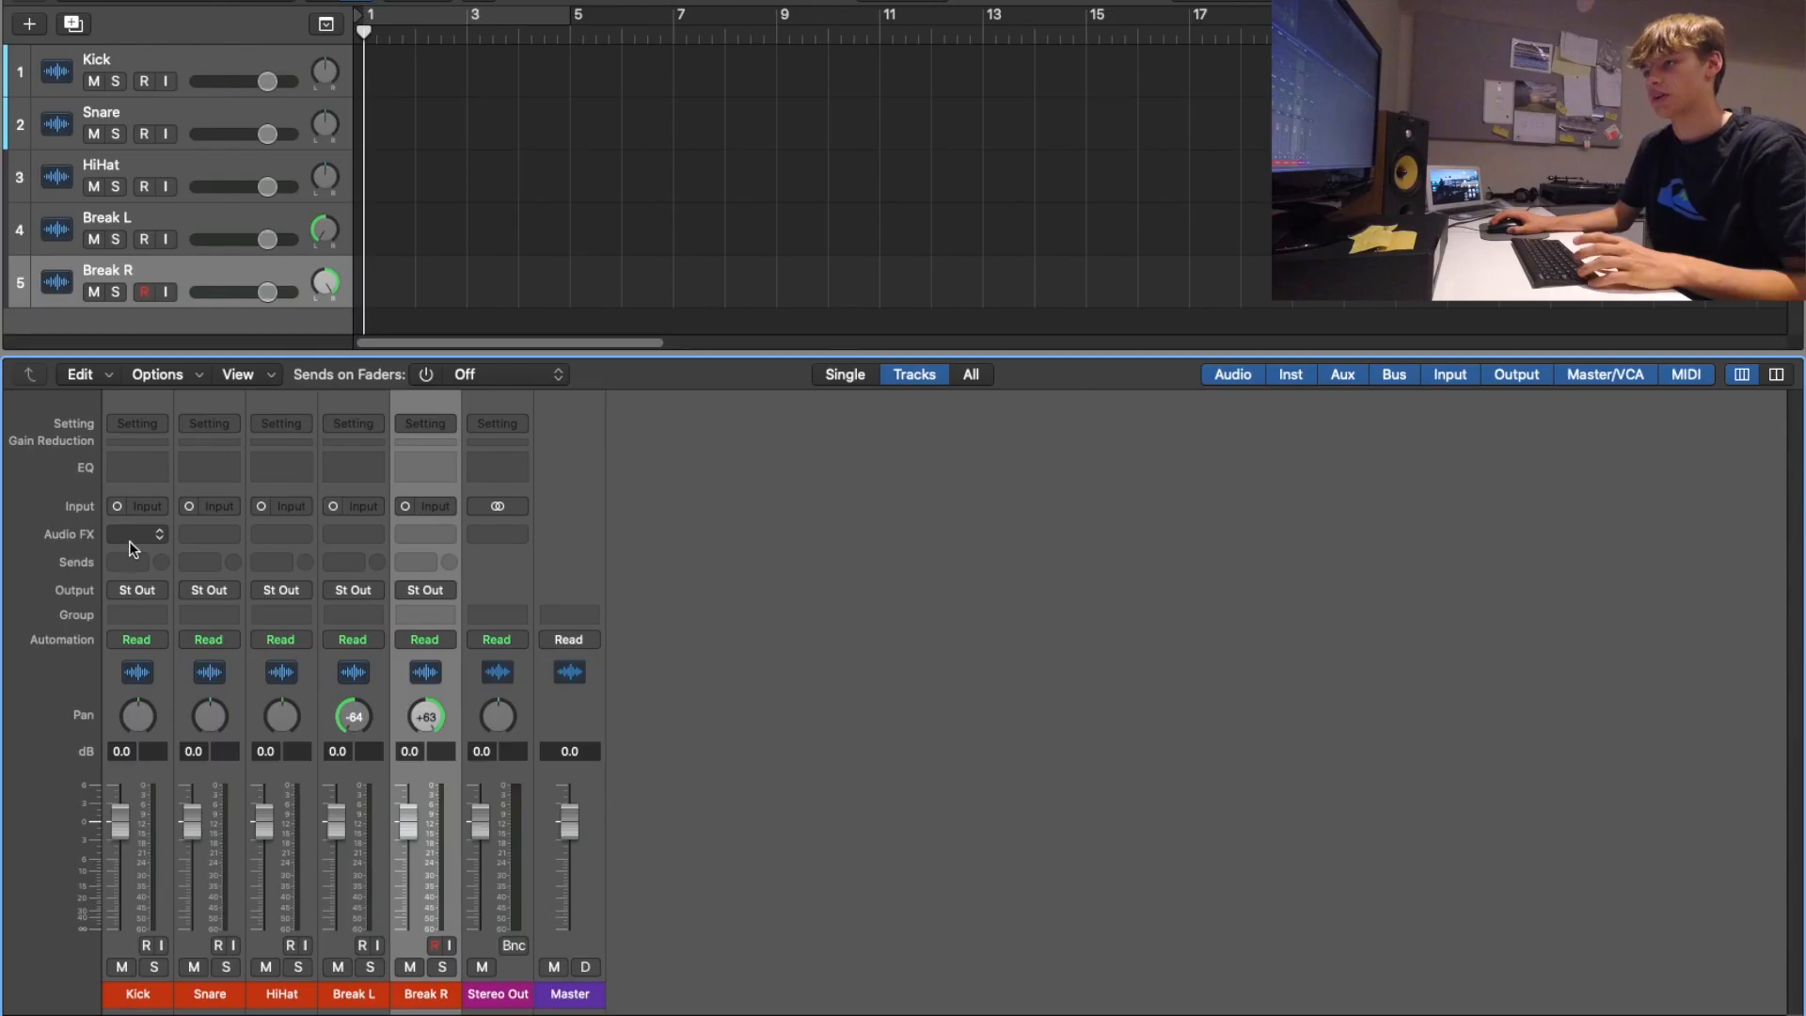
# Step: Load Gain and a mono SonEQ on the Kick track and adjust the SonEQ
pyautogui.click(135, 525)
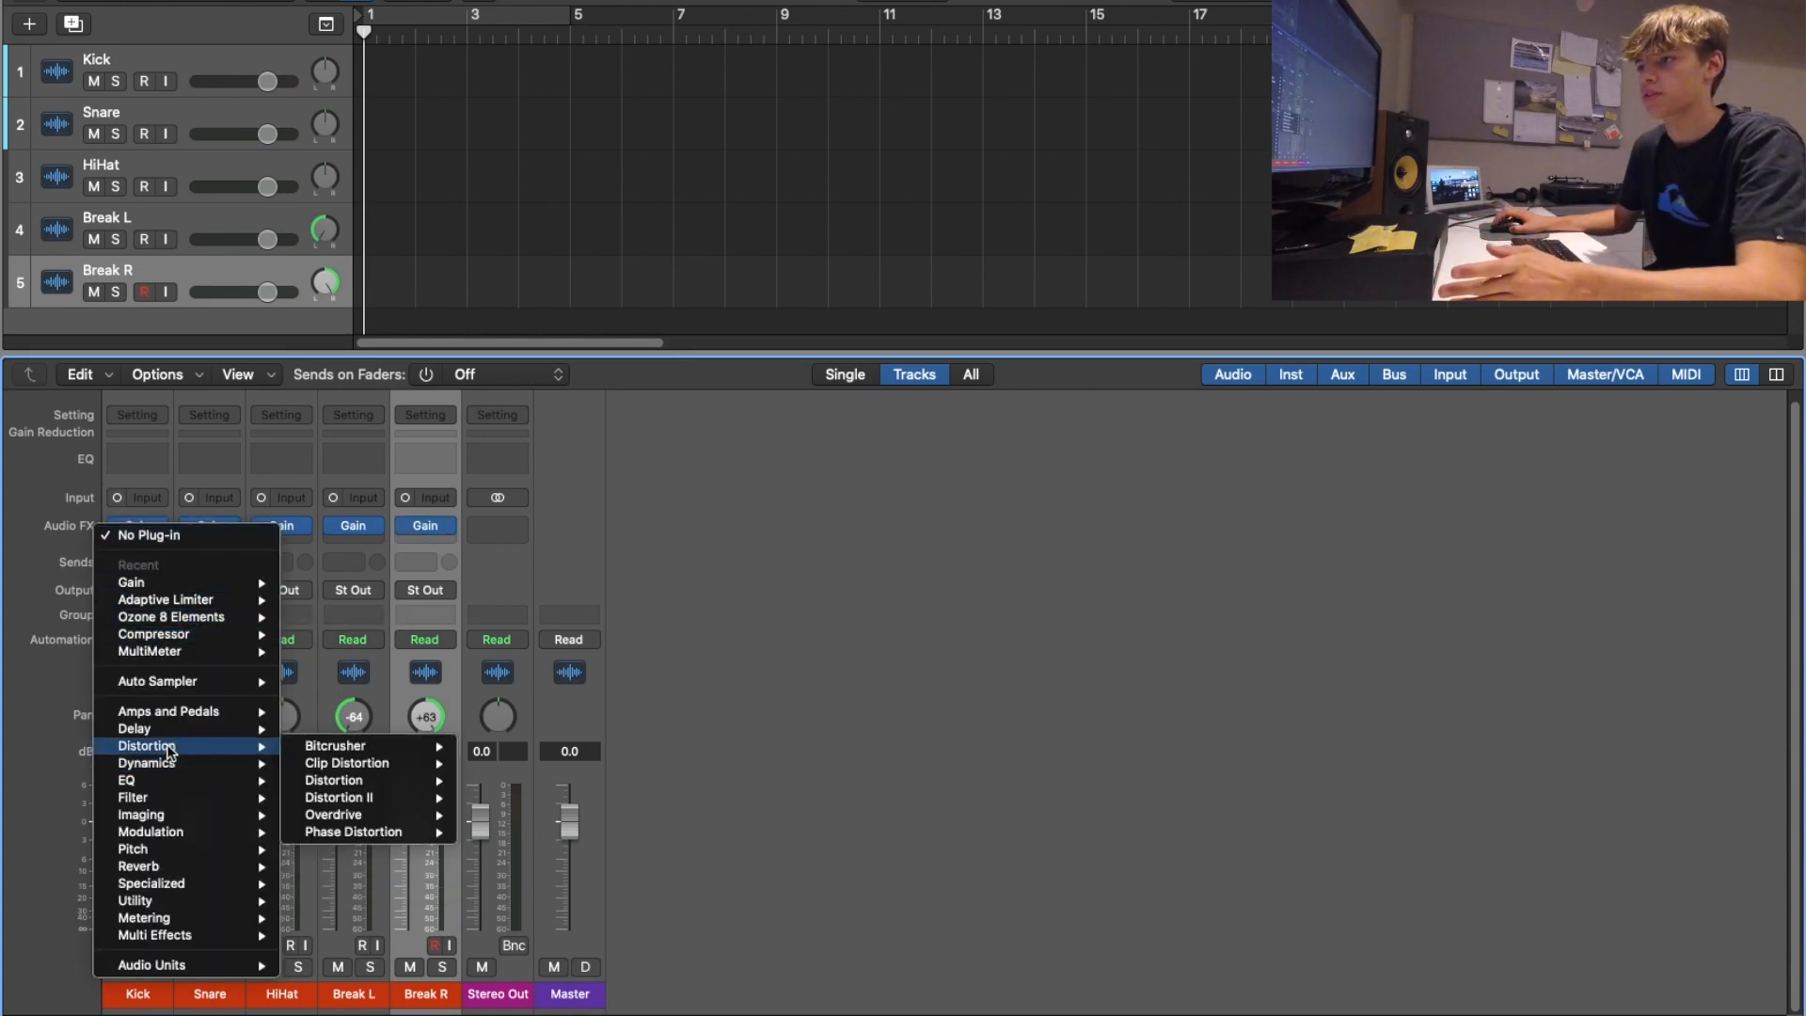
pyautogui.moveTo(134, 728)
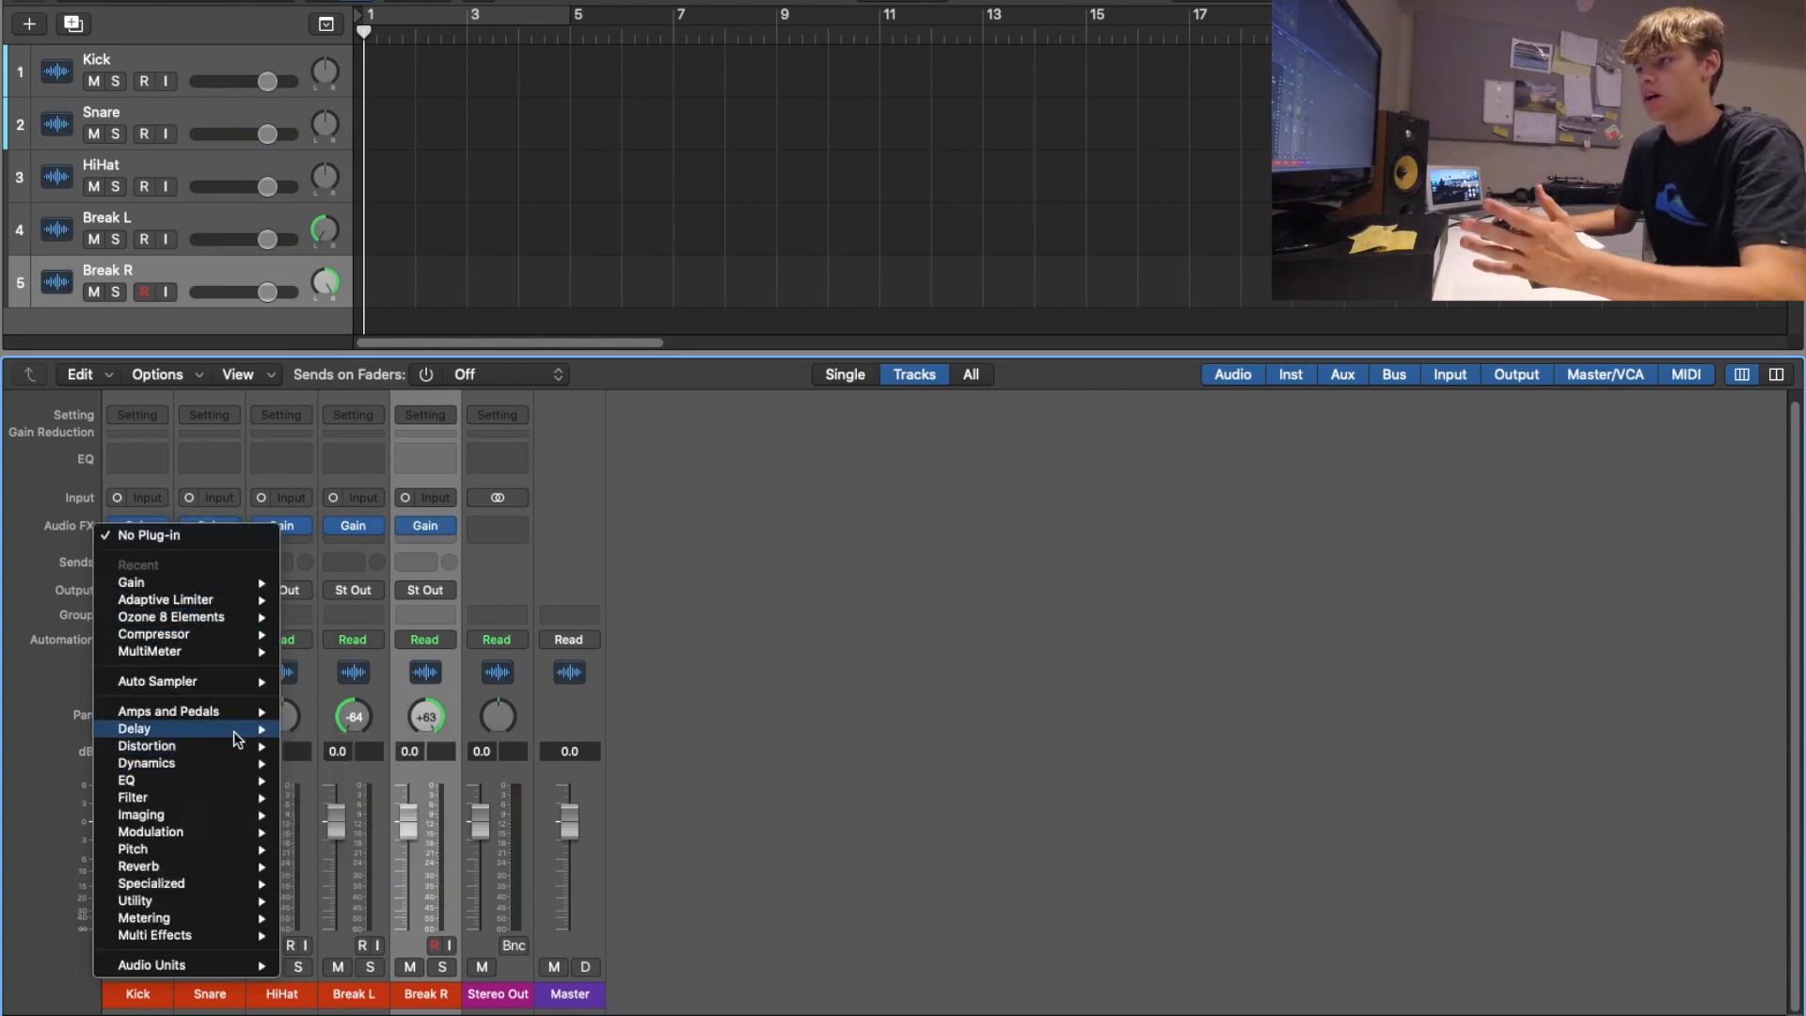
pyautogui.click(134, 728)
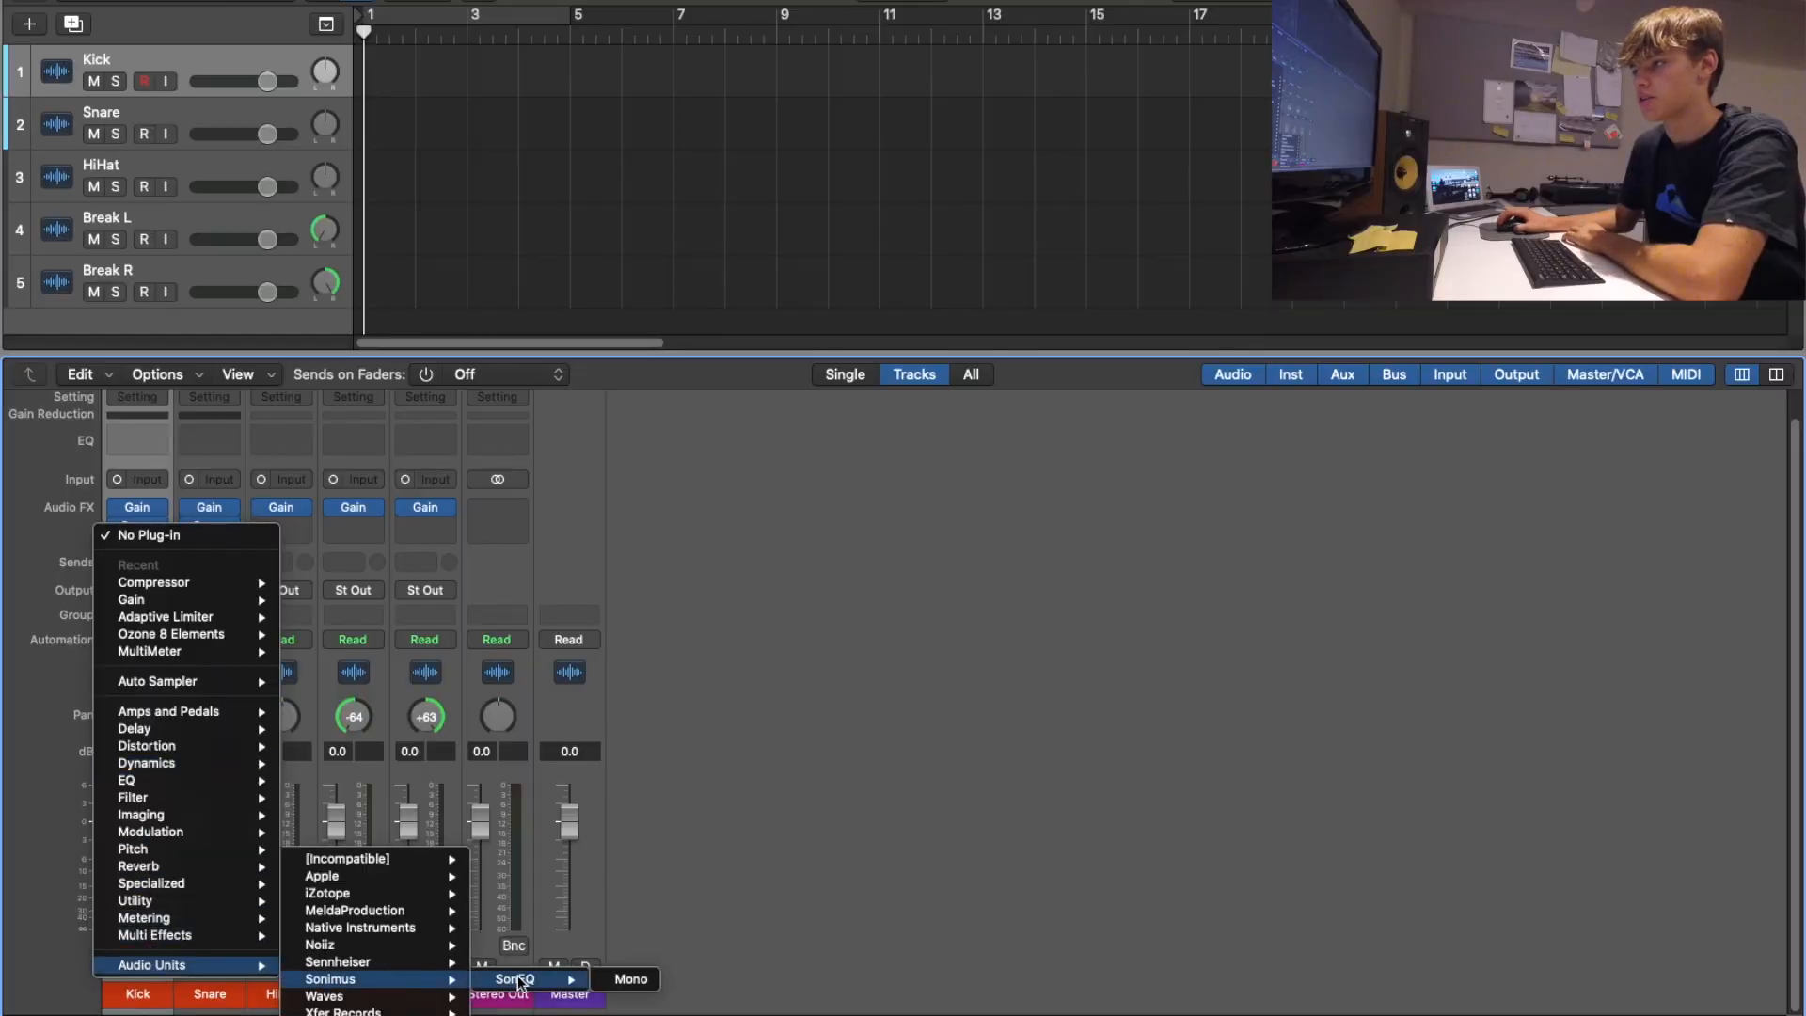
pyautogui.click(517, 980)
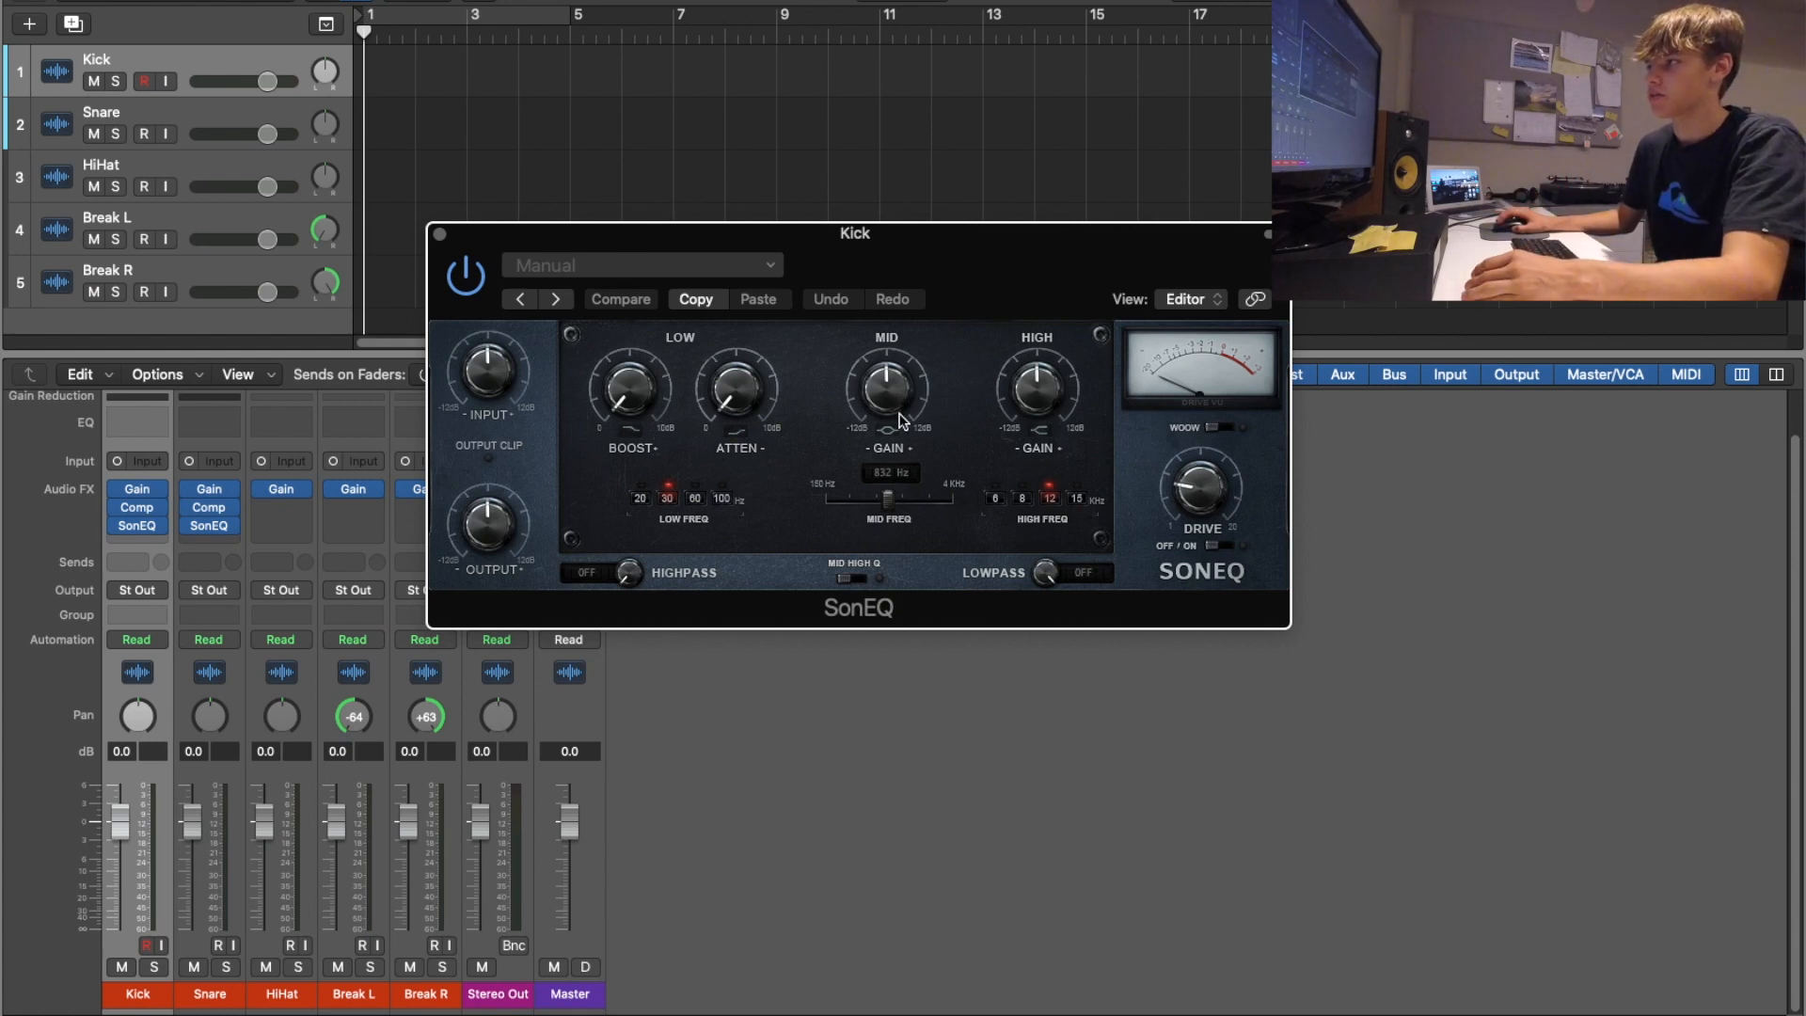
pyautogui.click(620, 300)
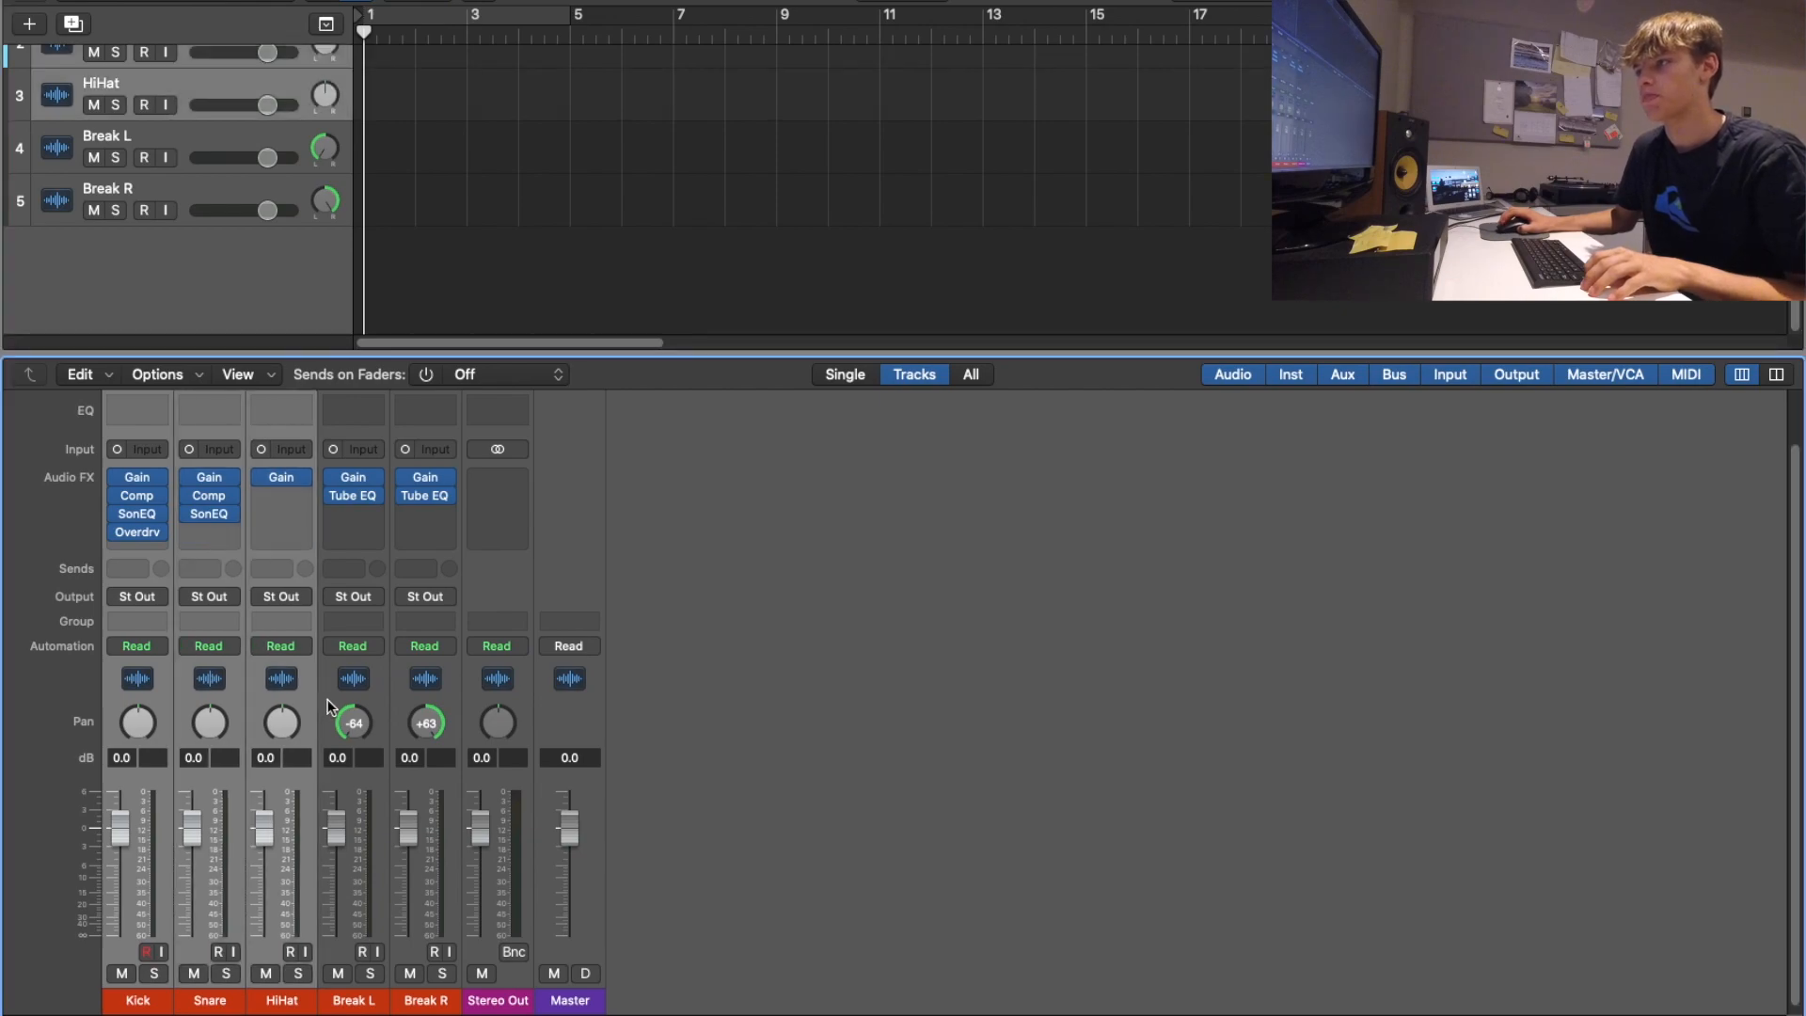
# Step: Send the drum tracks to Bus 1 and give the Drum Bus a Vintage Graphic EQ
pyautogui.click(135, 597)
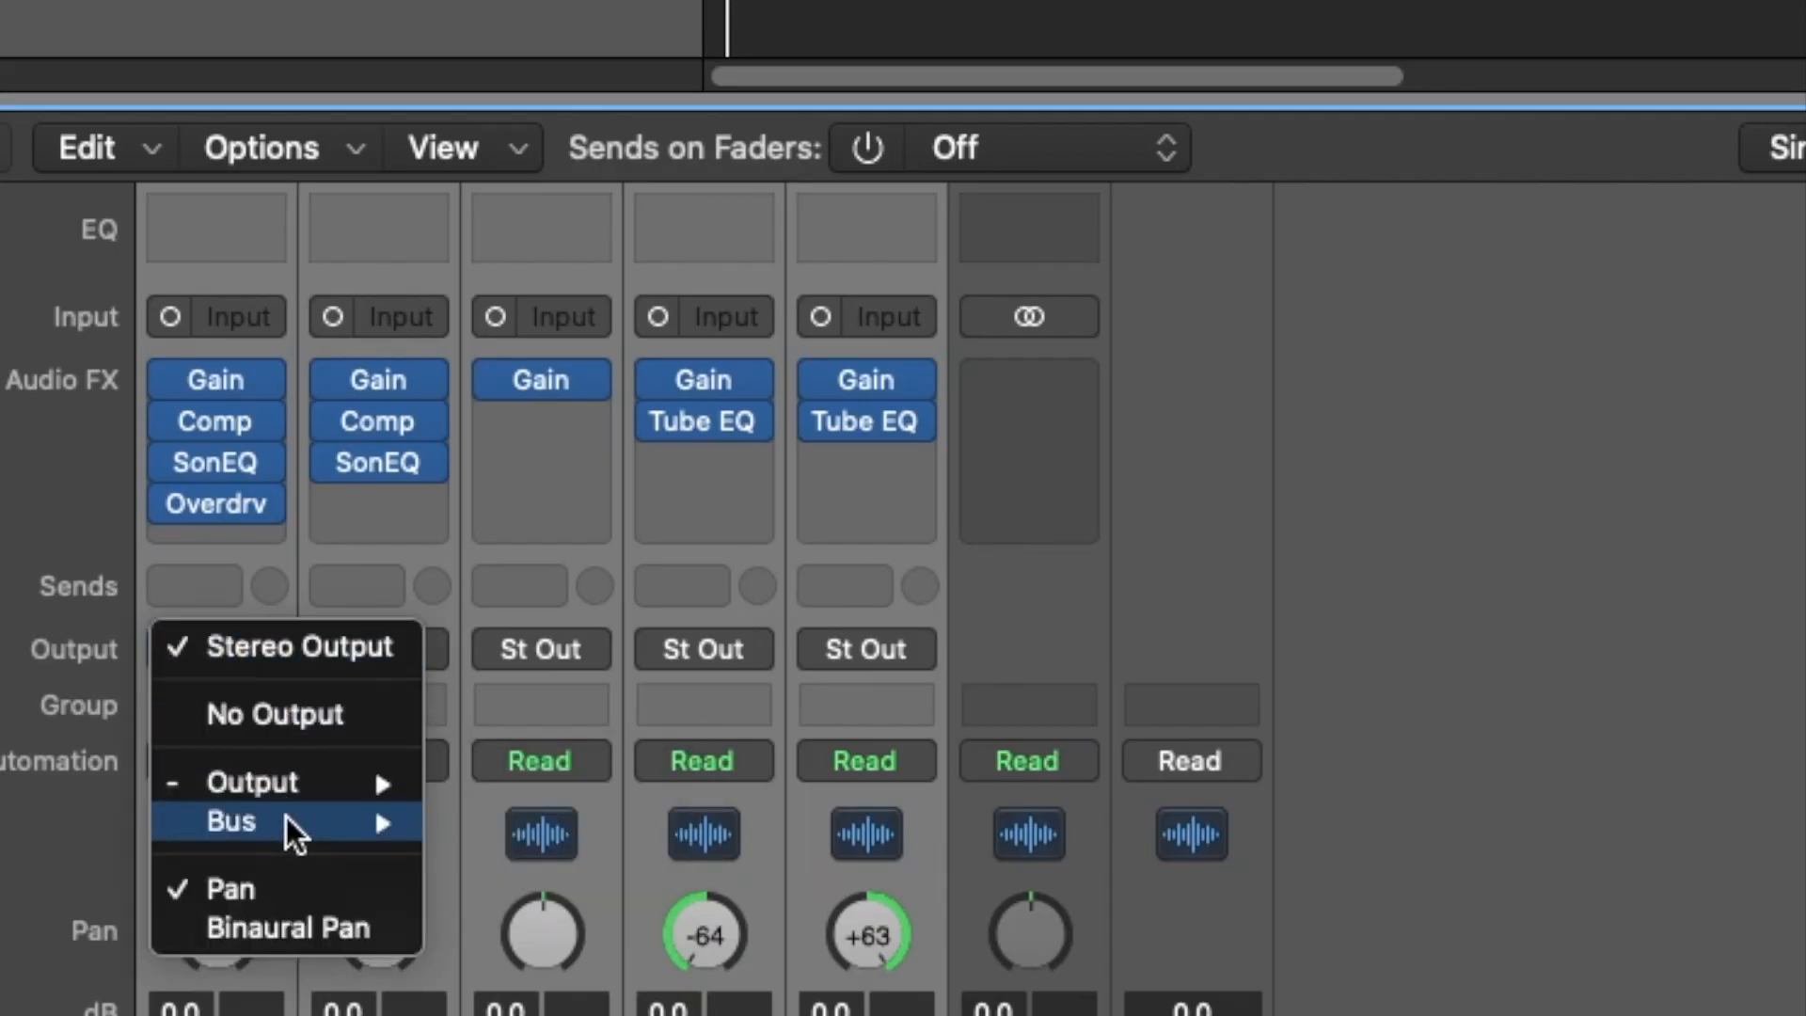
pyautogui.click(231, 822)
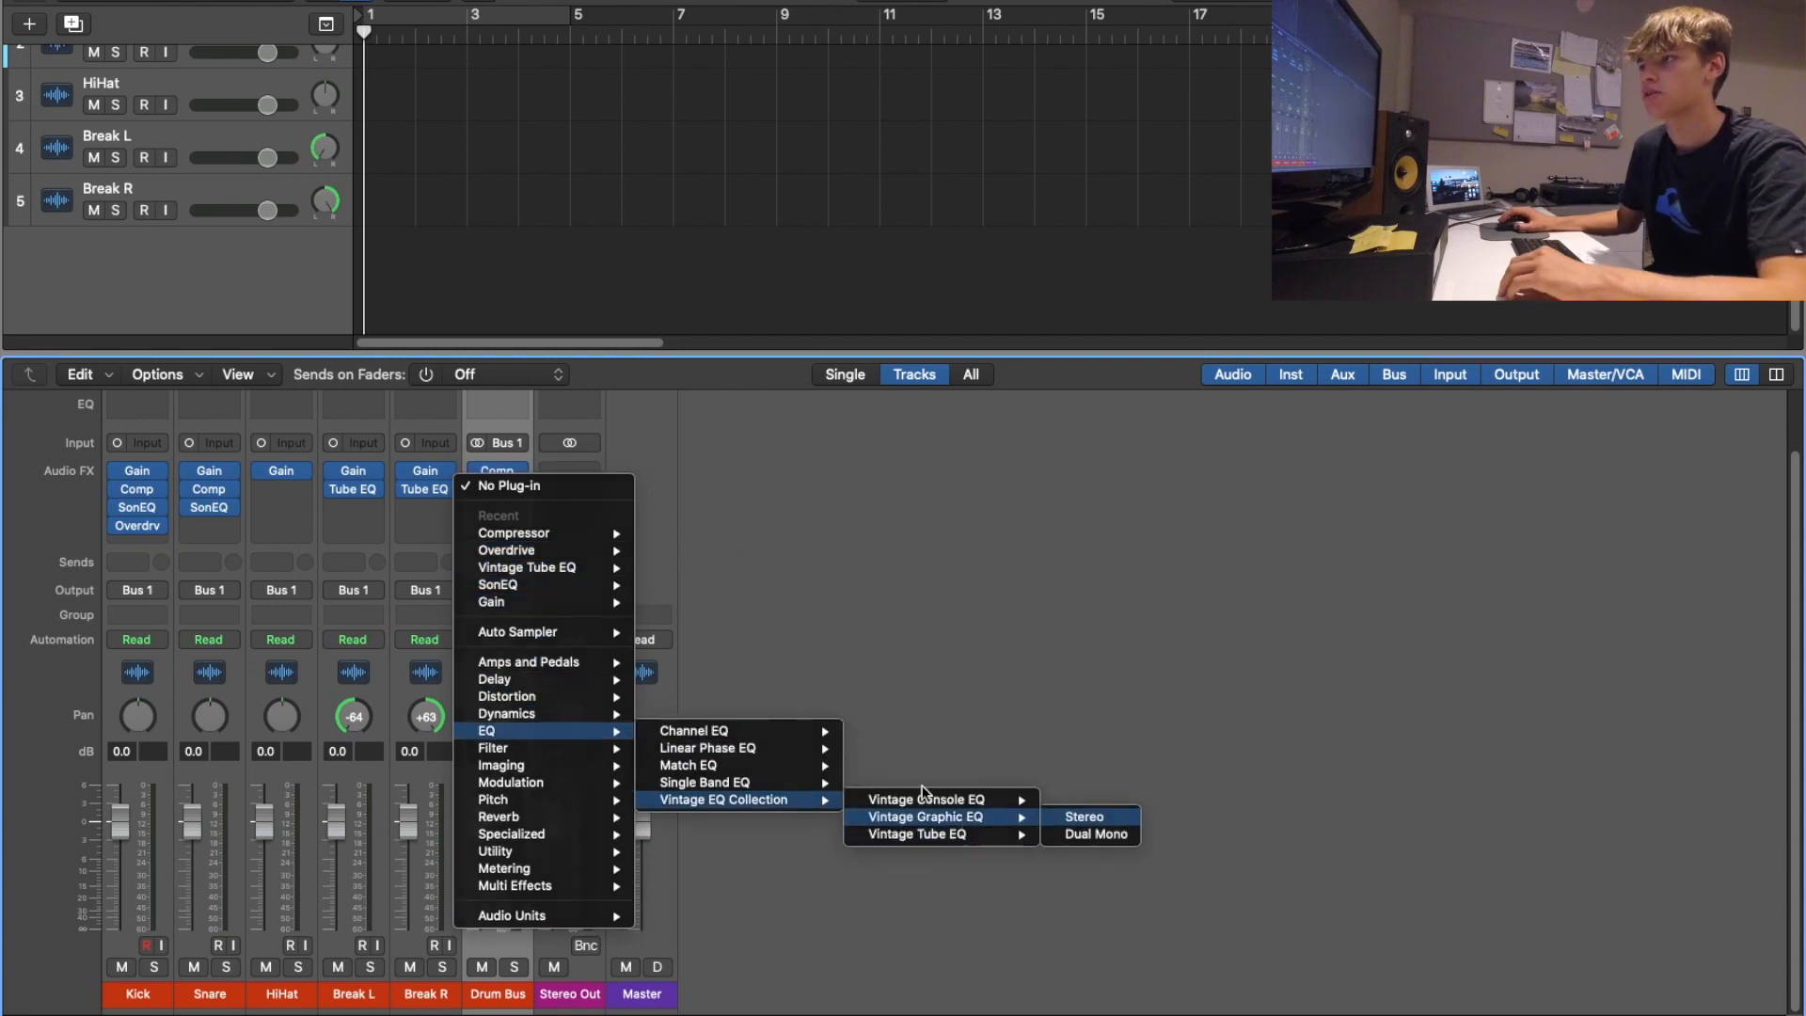
pyautogui.click(1081, 816)
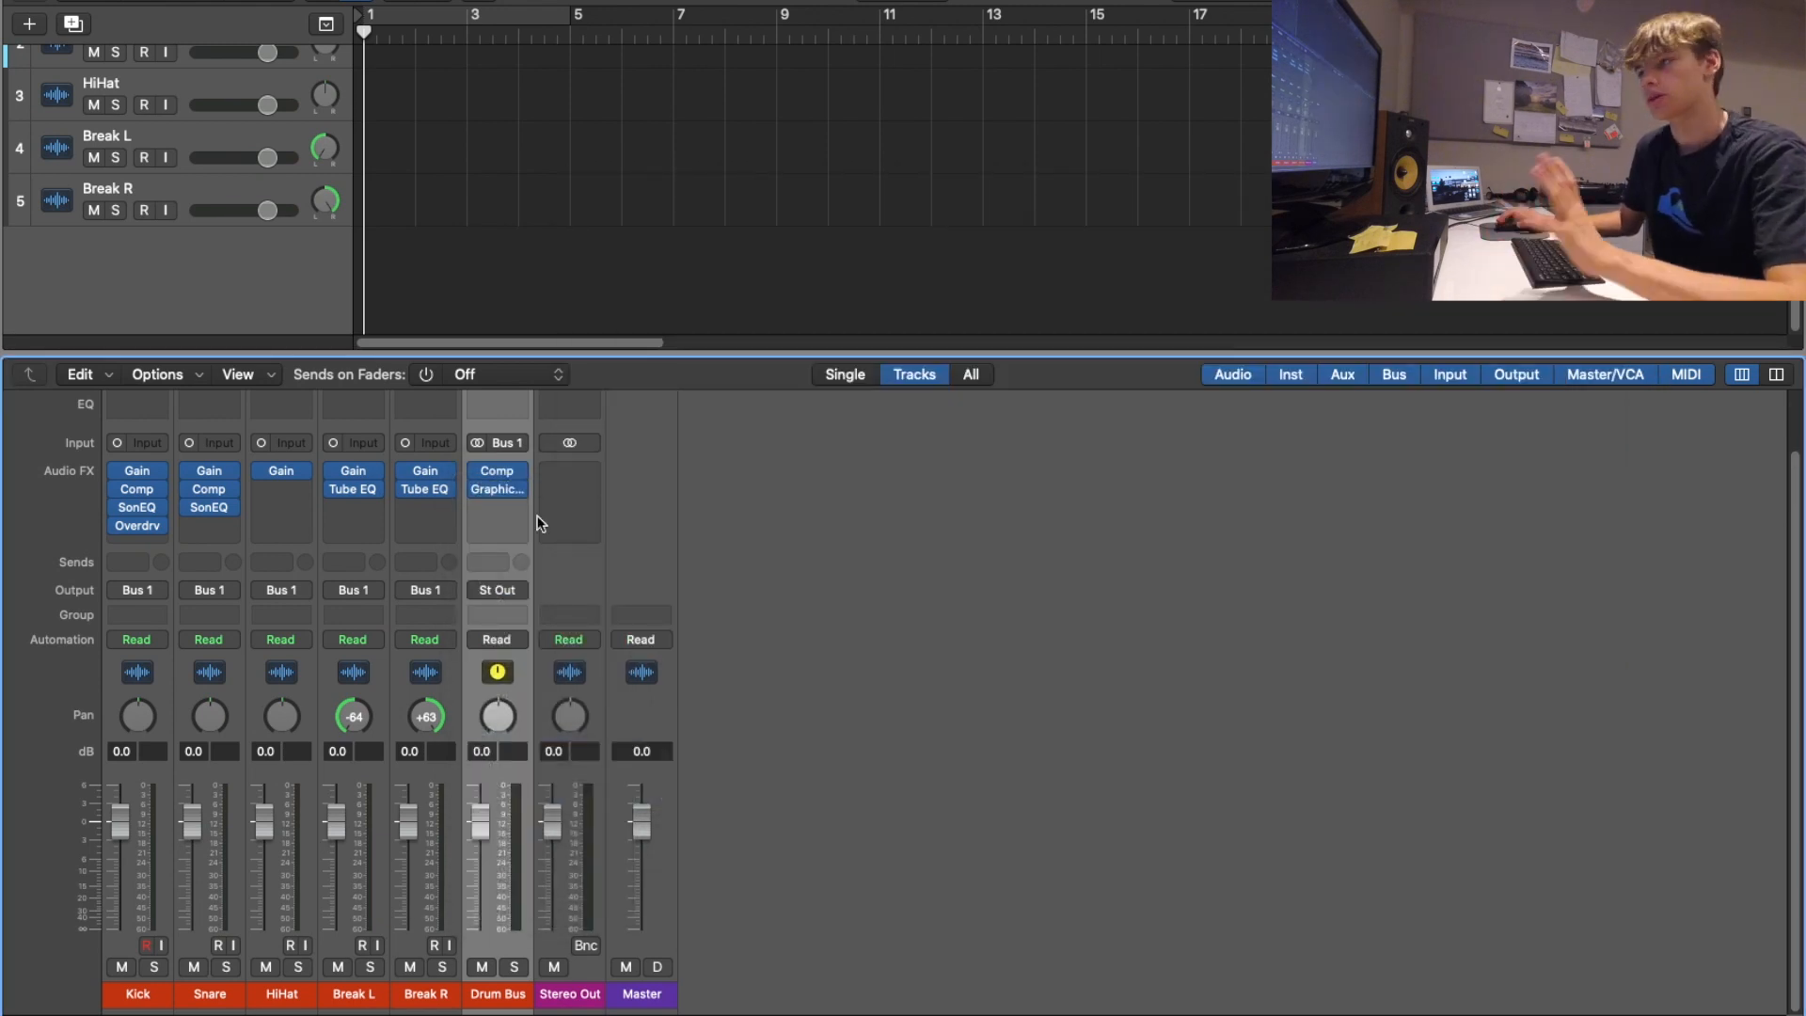
pyautogui.moveTo(553, 487)
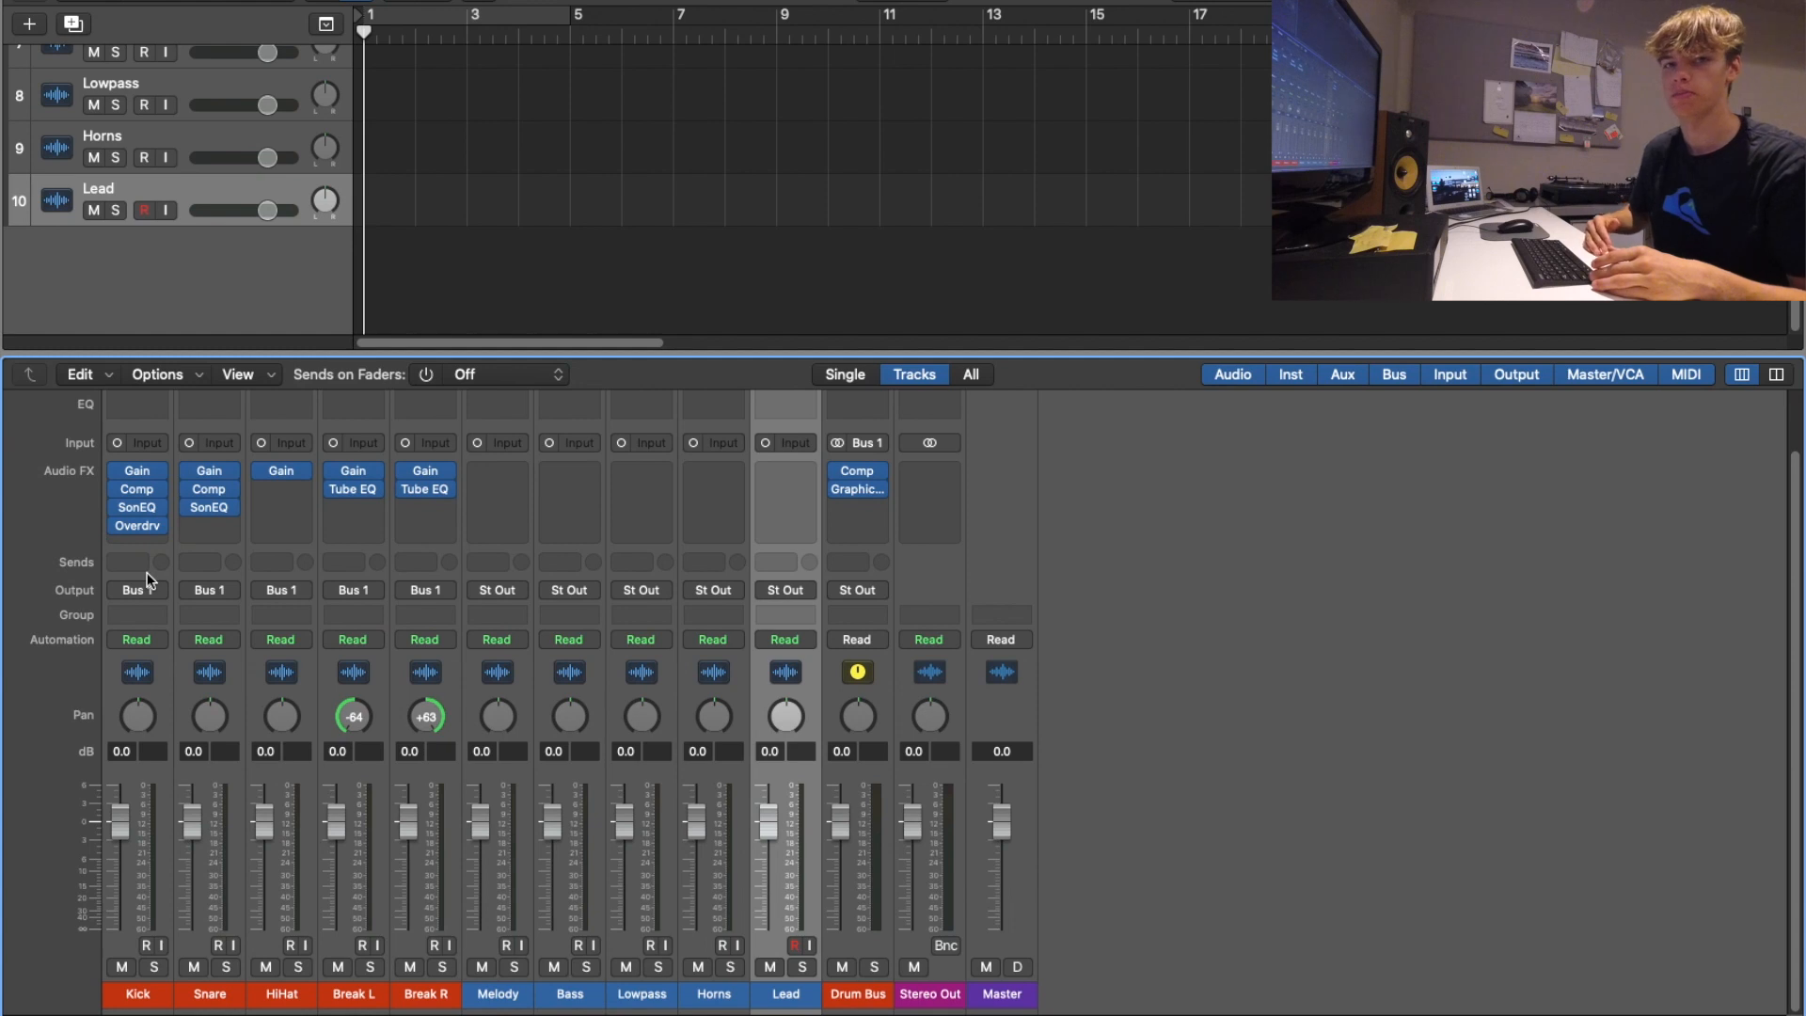
pyautogui.moveTo(158, 580)
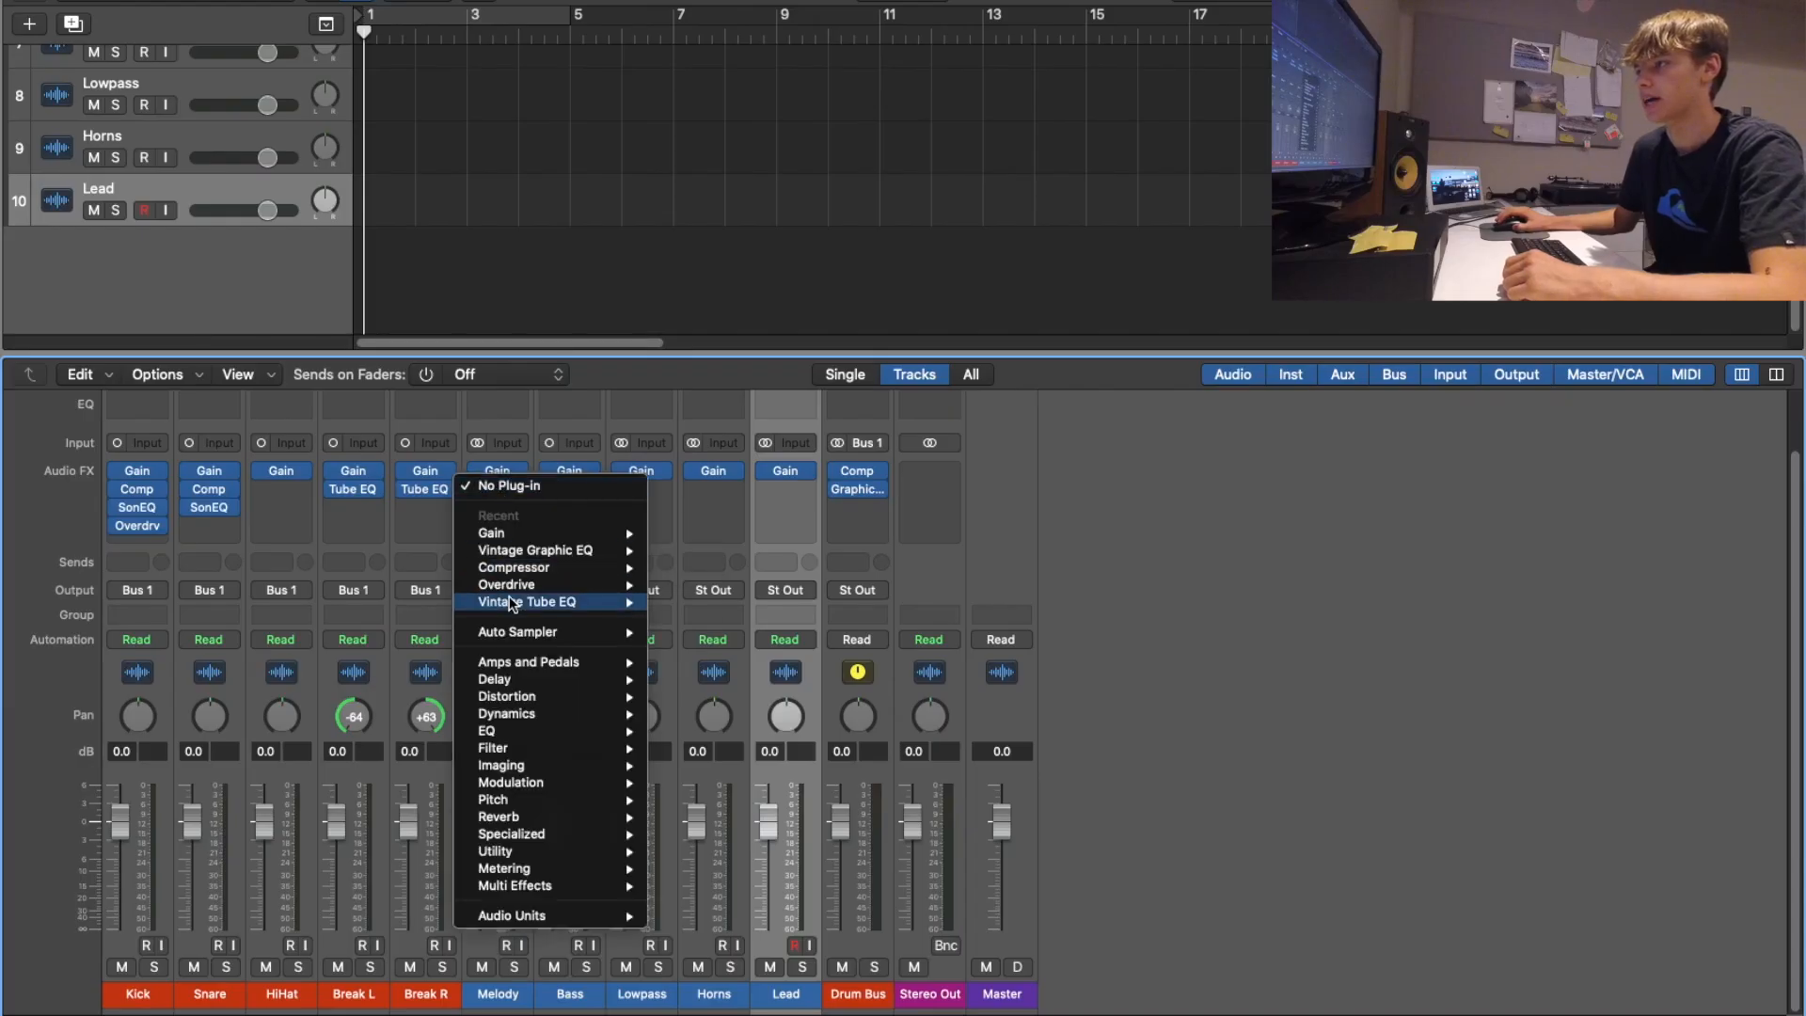
# Step: Add a Compressor to Melody and a Noiz filter to the Lowpass track
pyautogui.click(514, 566)
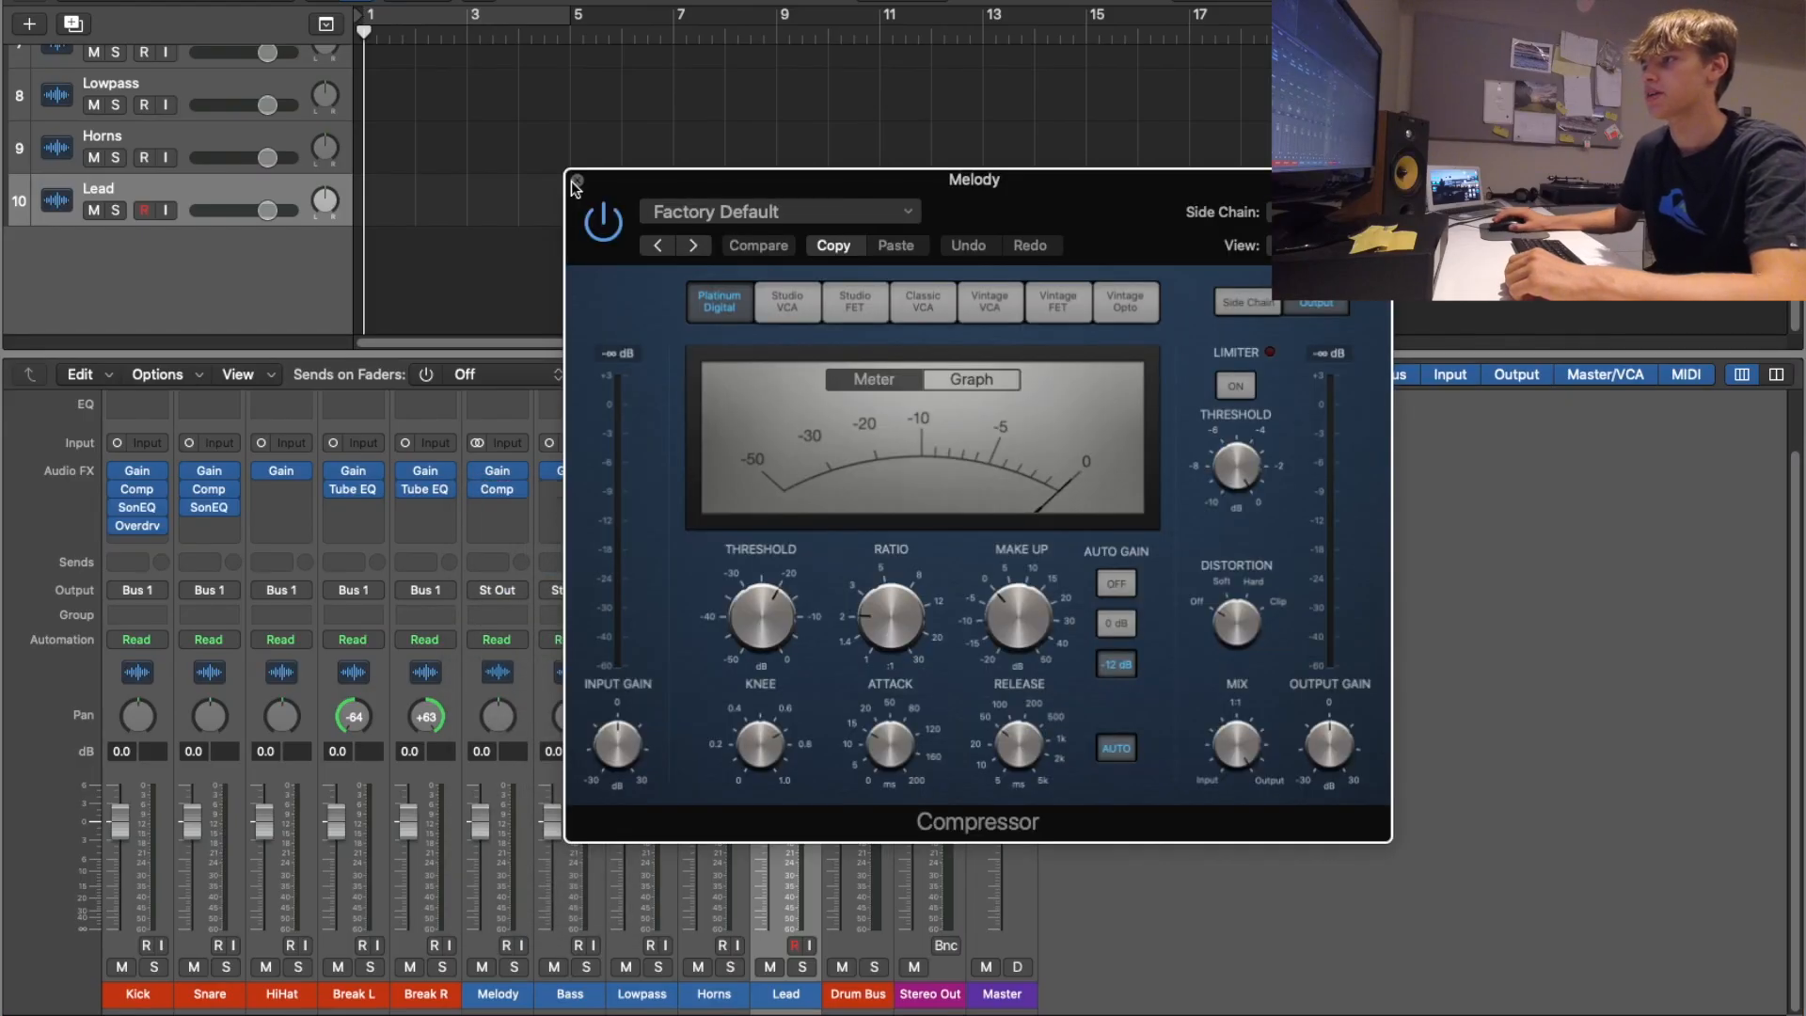
pyautogui.click(575, 181)
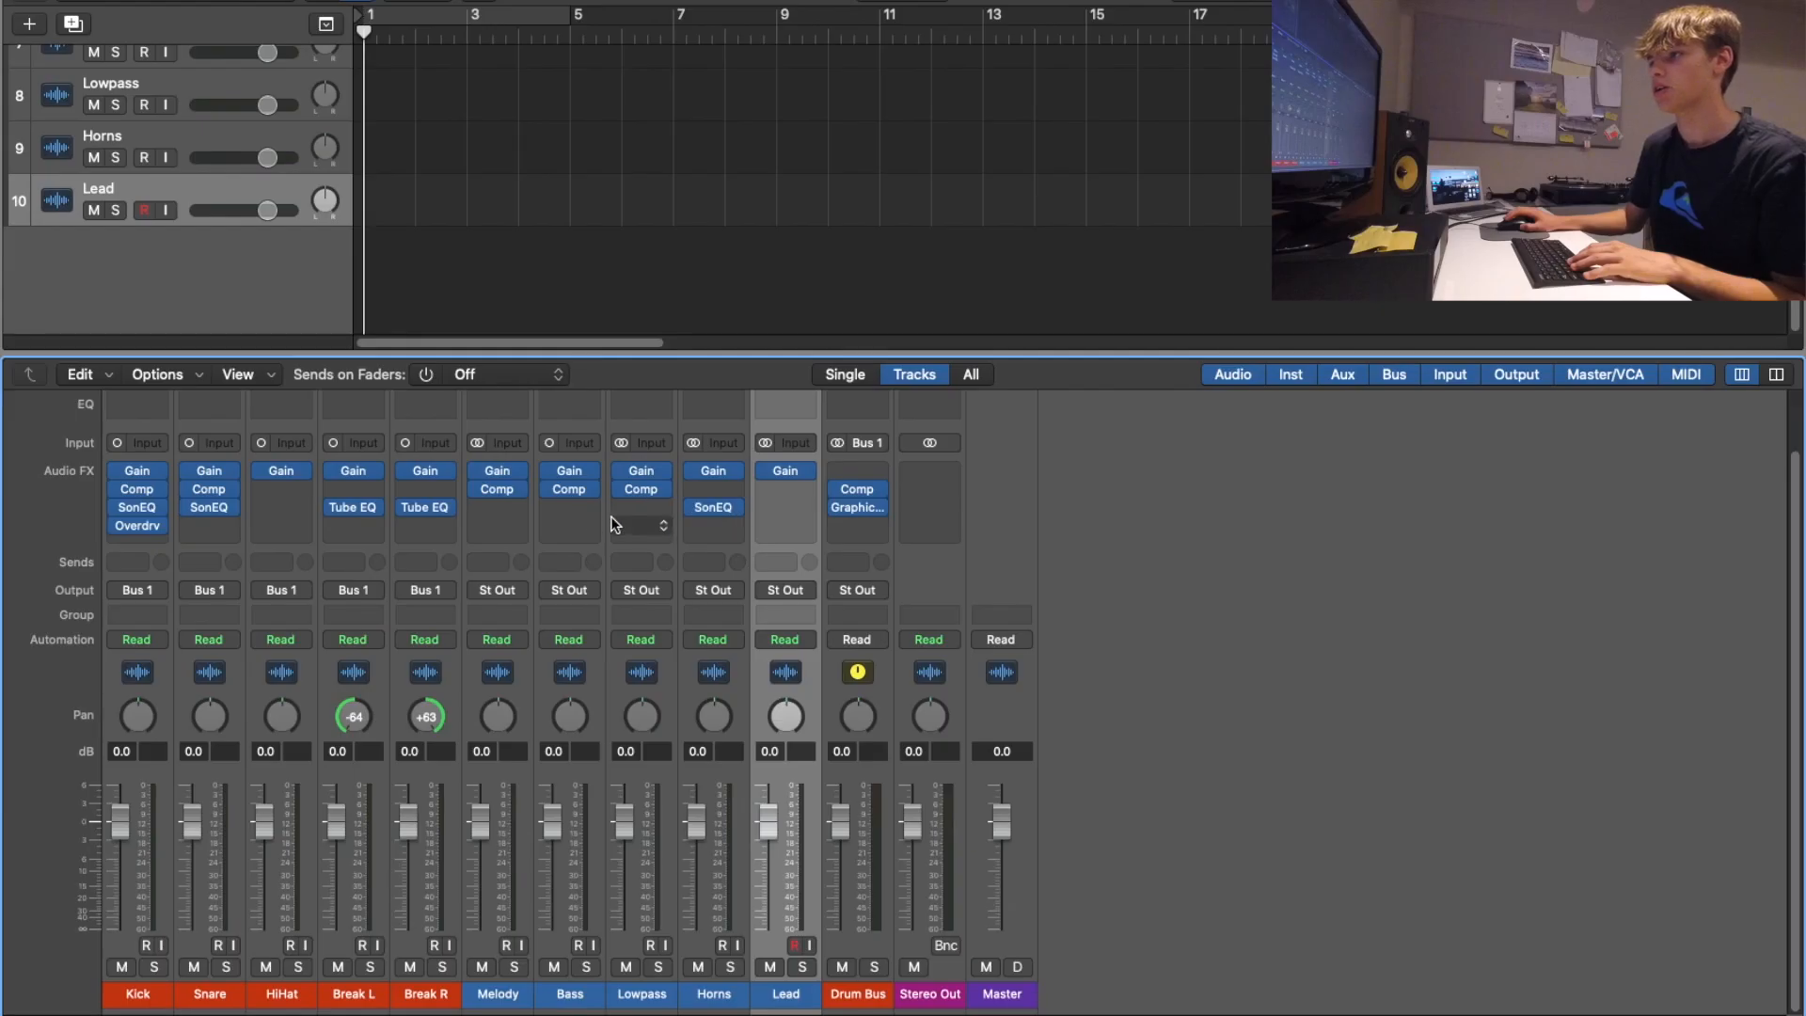
pyautogui.click(713, 507)
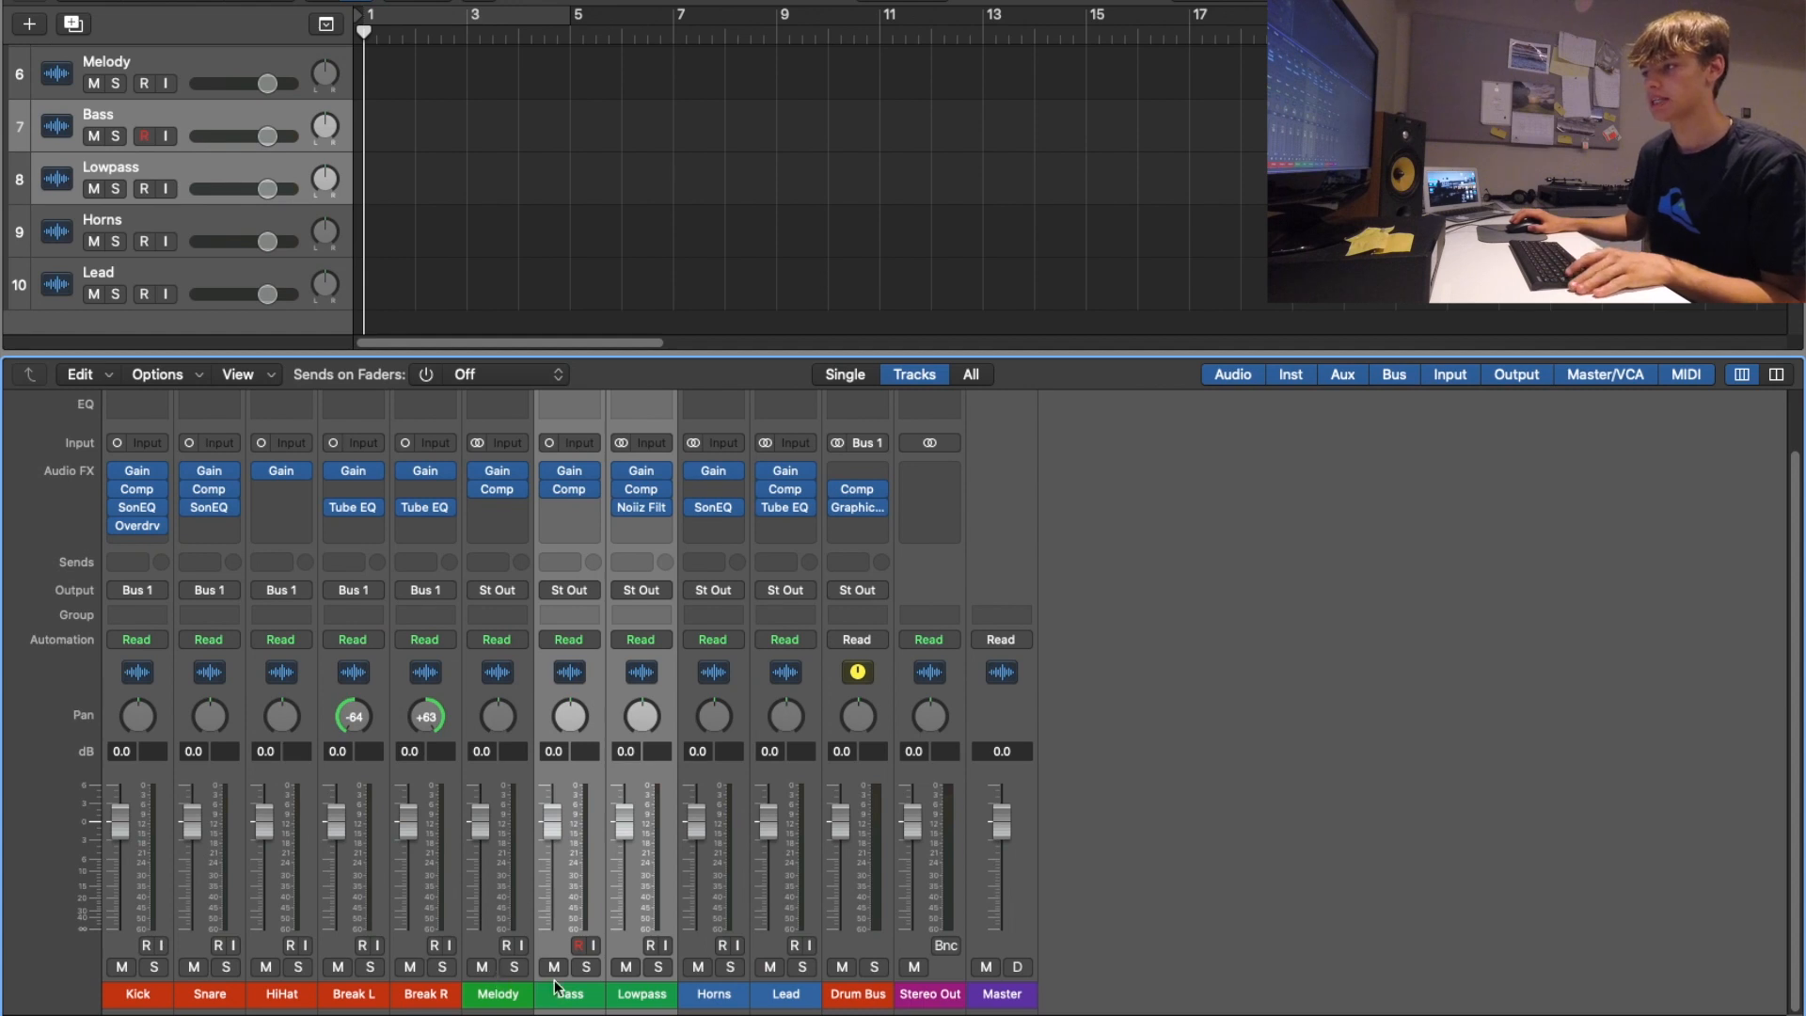
pyautogui.click(496, 589)
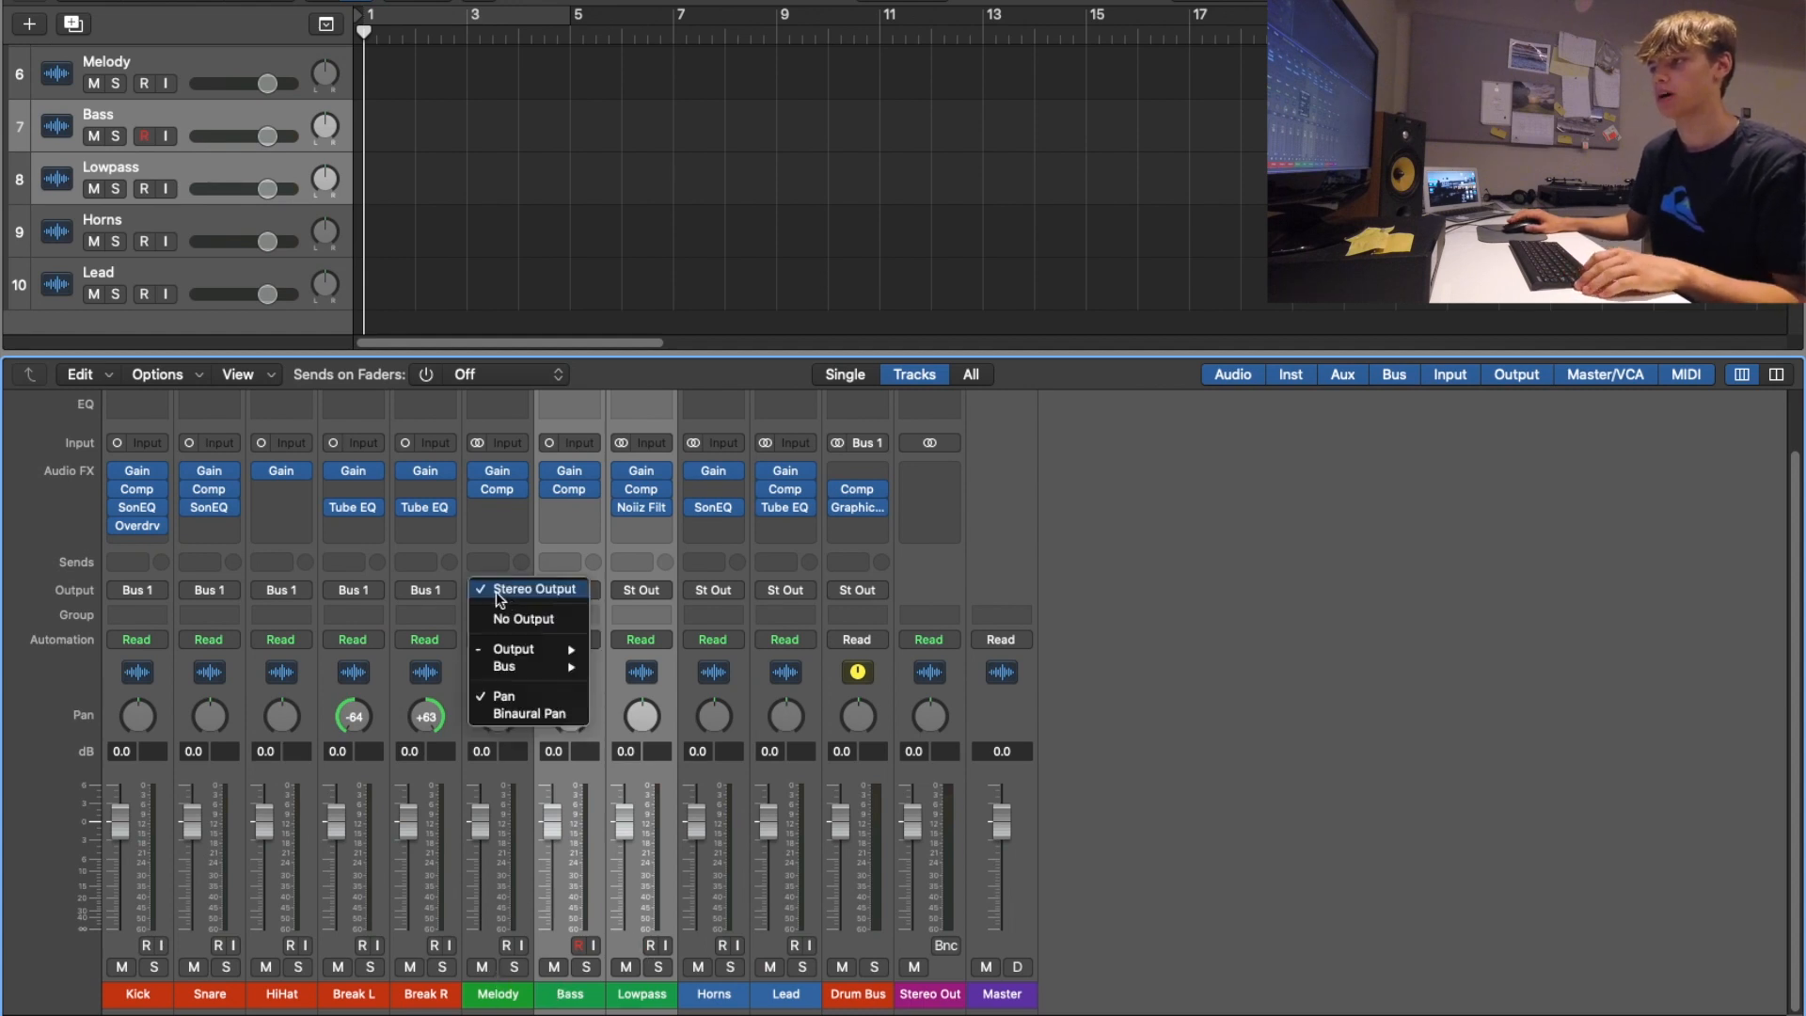
# Step: Send Melody, Bass and Lowpass to Bus 2 and set the plate reverb to 04.4s Big Plate
pyautogui.click(530, 589)
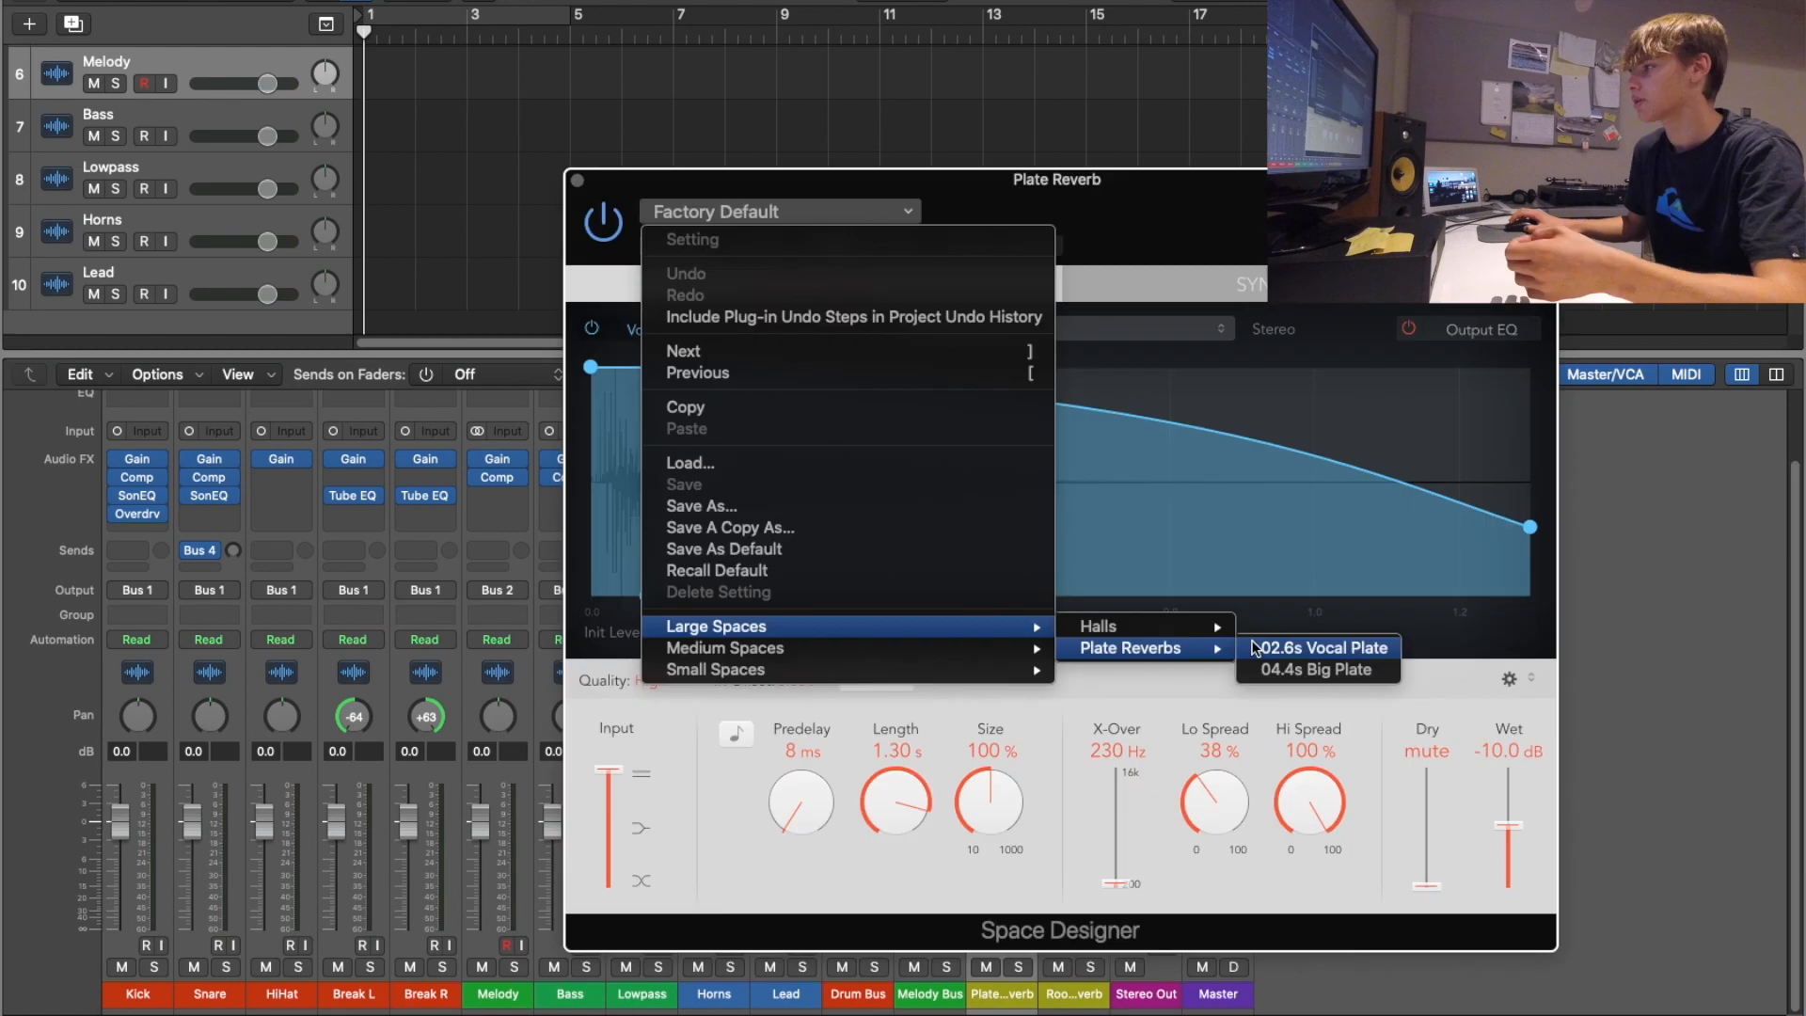
pyautogui.click(1317, 669)
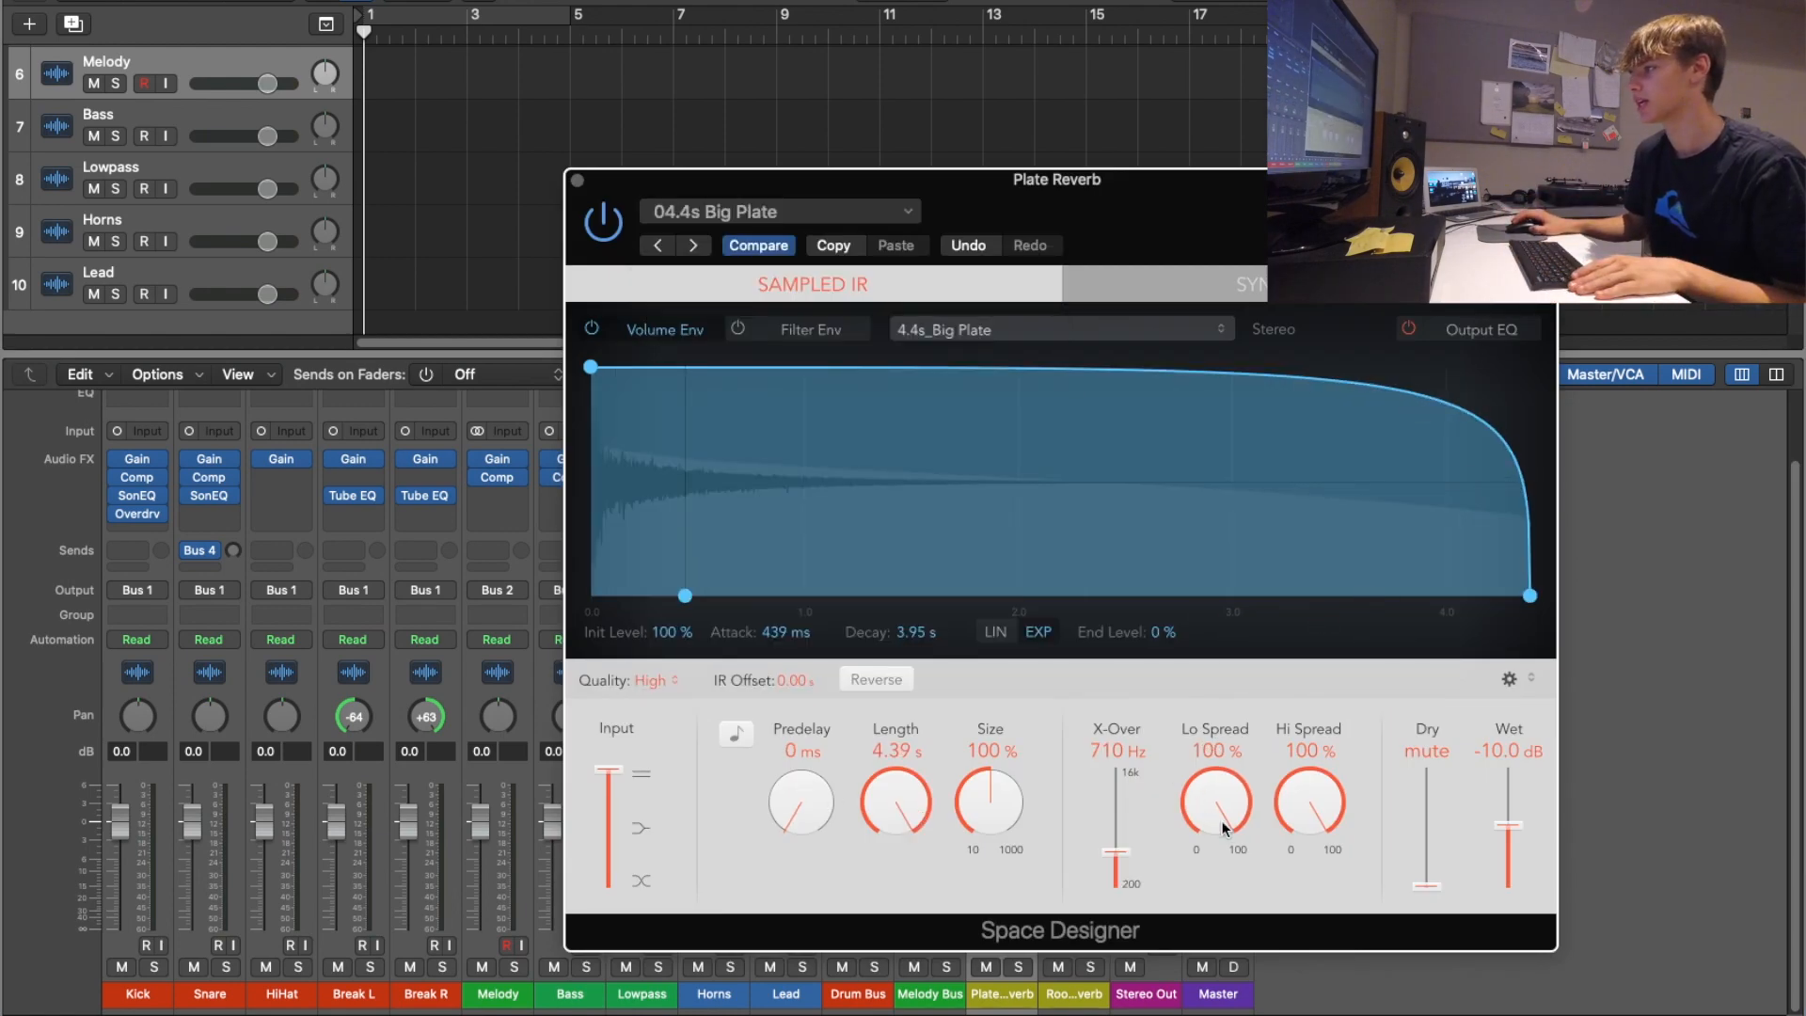
pyautogui.click(1000, 476)
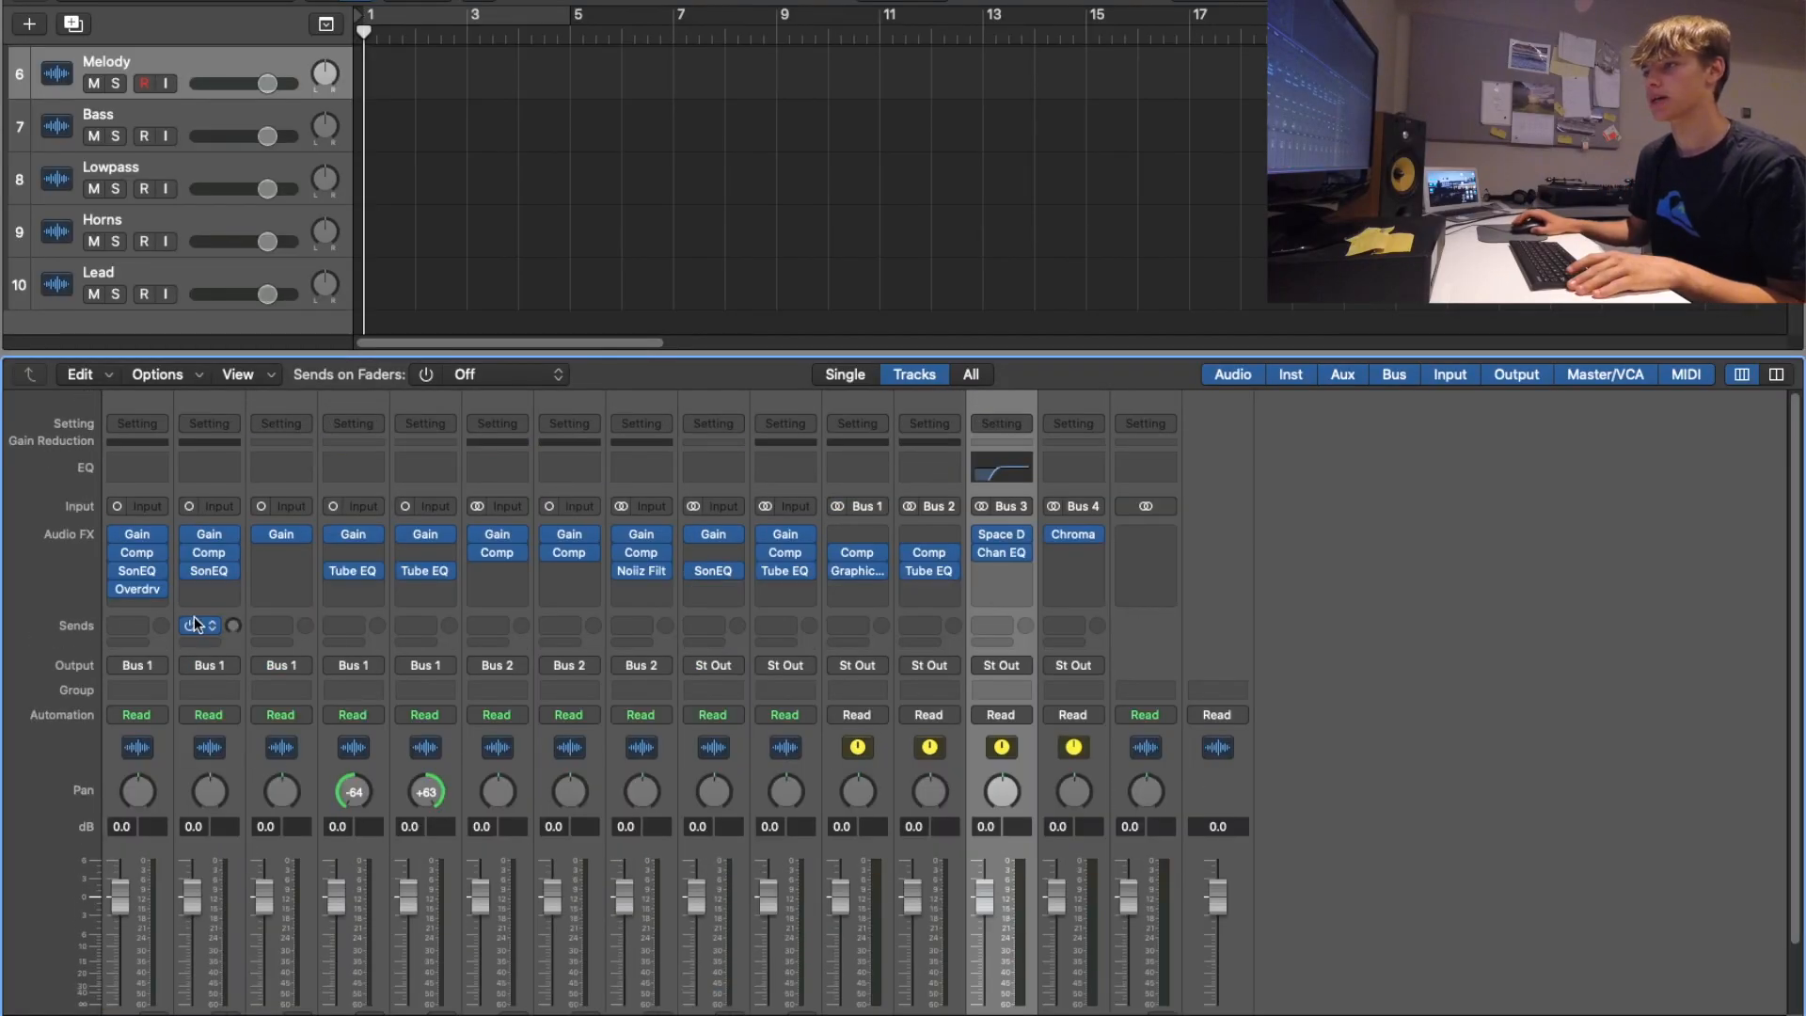
# Step: Create new delay return auxes from the Snare track's Send slot via Bus
pyautogui.rightClick(209, 626)
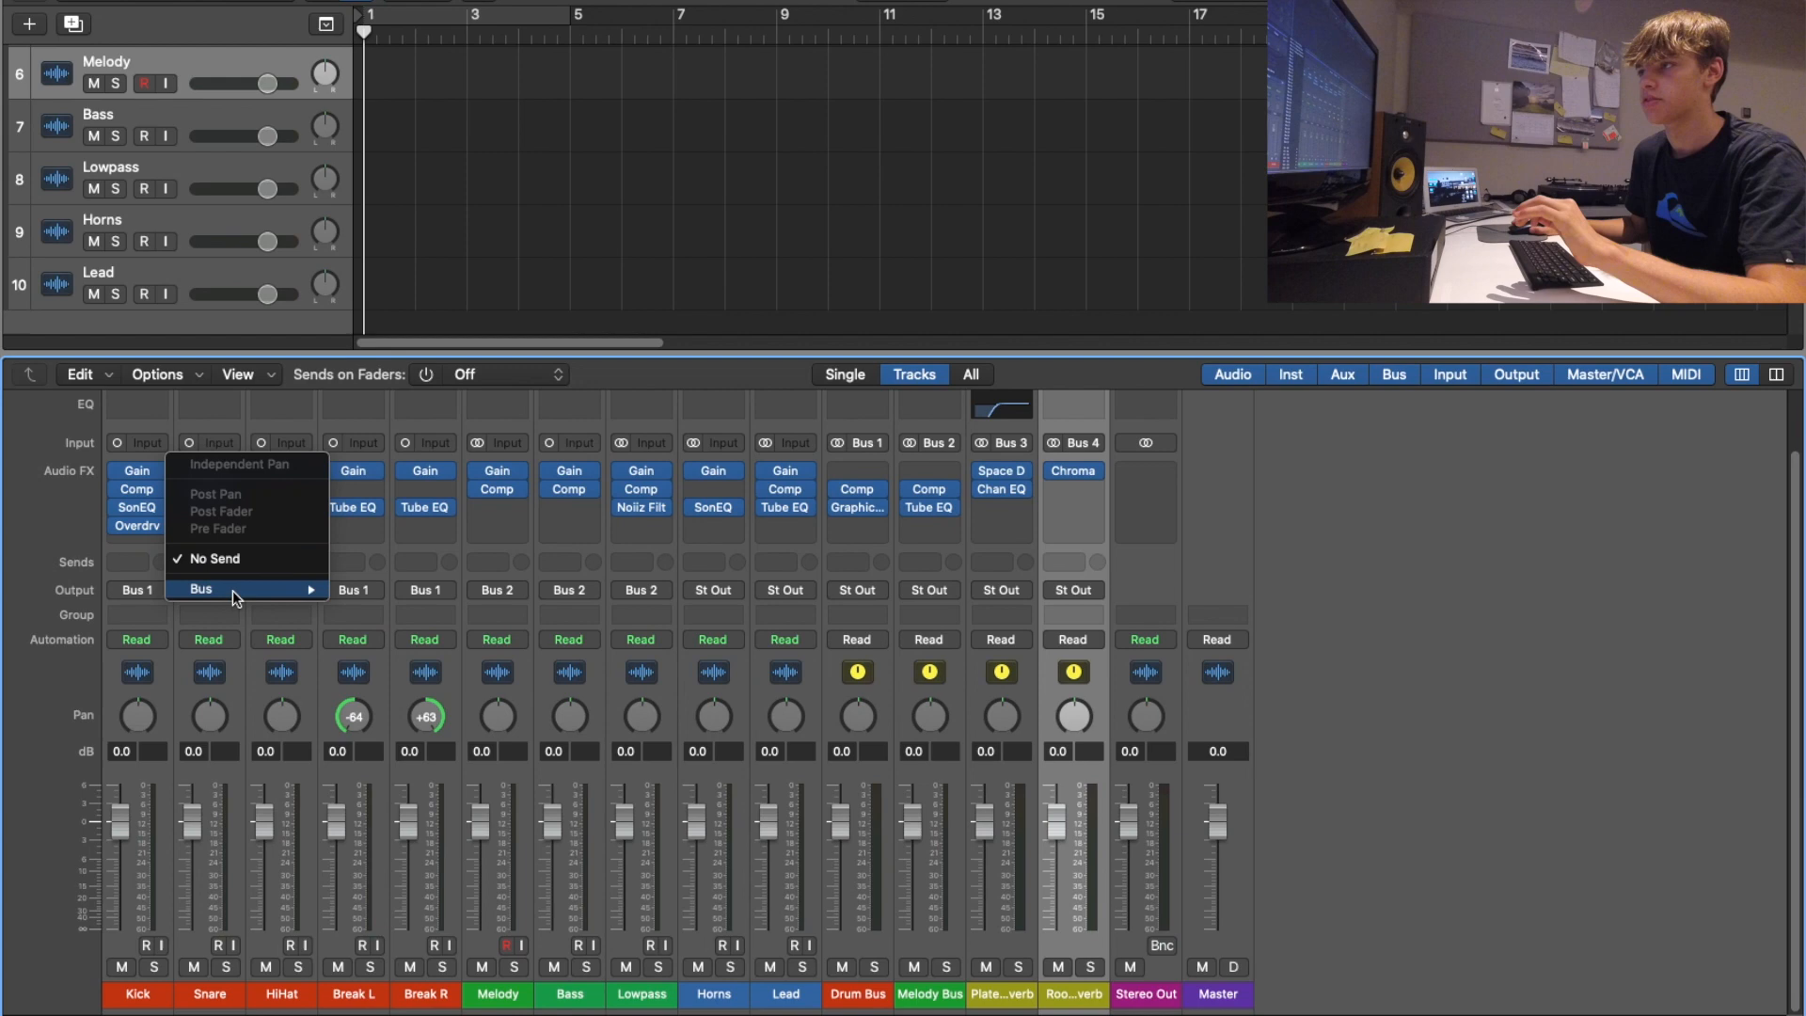
pyautogui.click(199, 588)
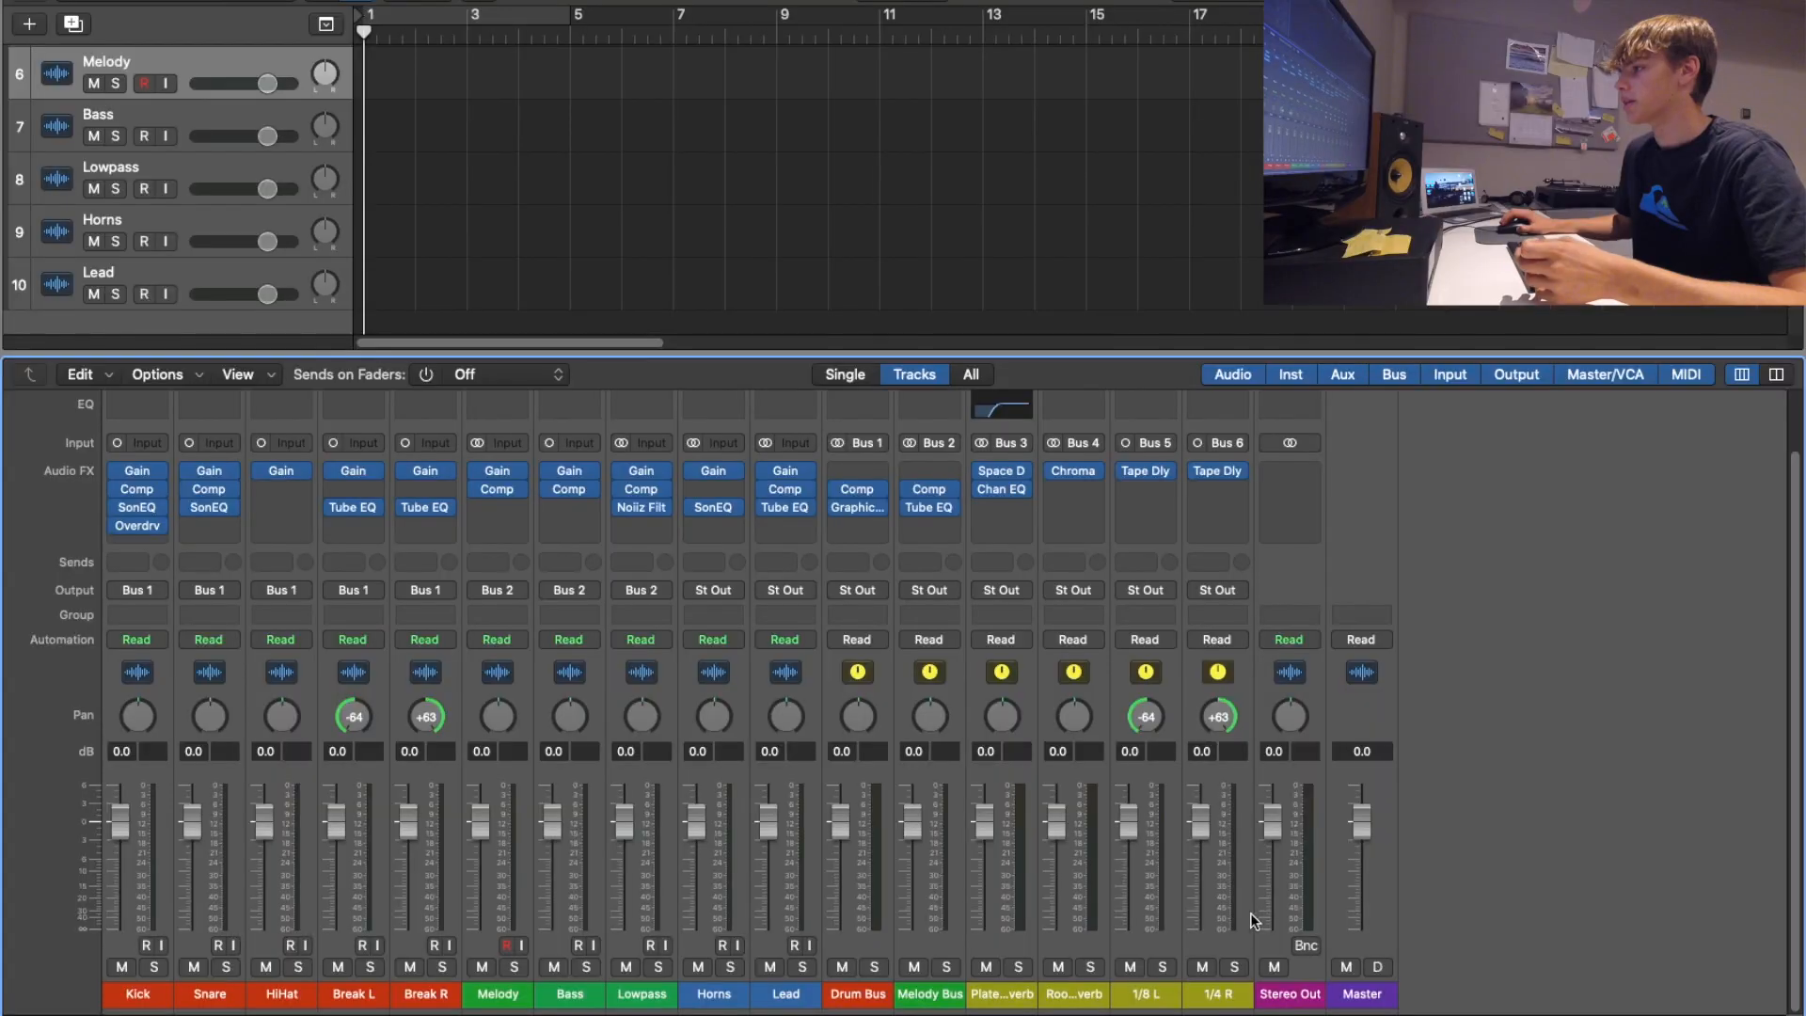
pyautogui.moveTo(1299, 872)
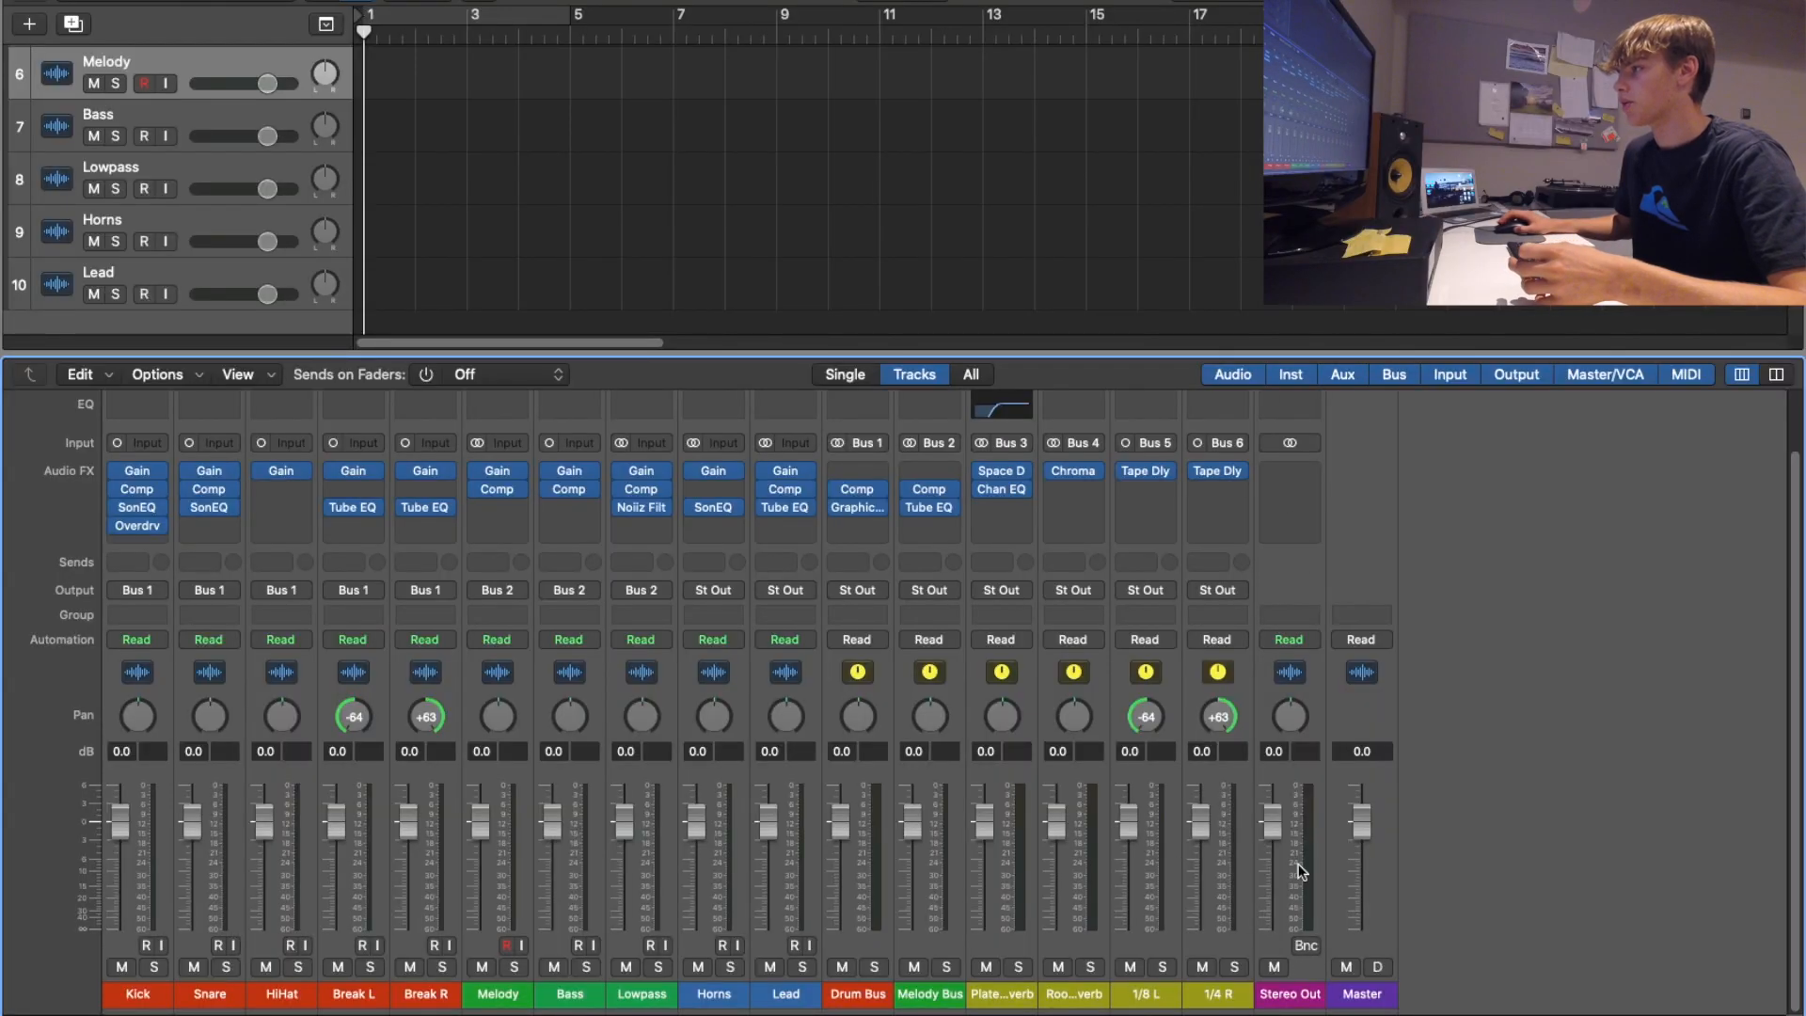
pyautogui.moveTo(1215, 554)
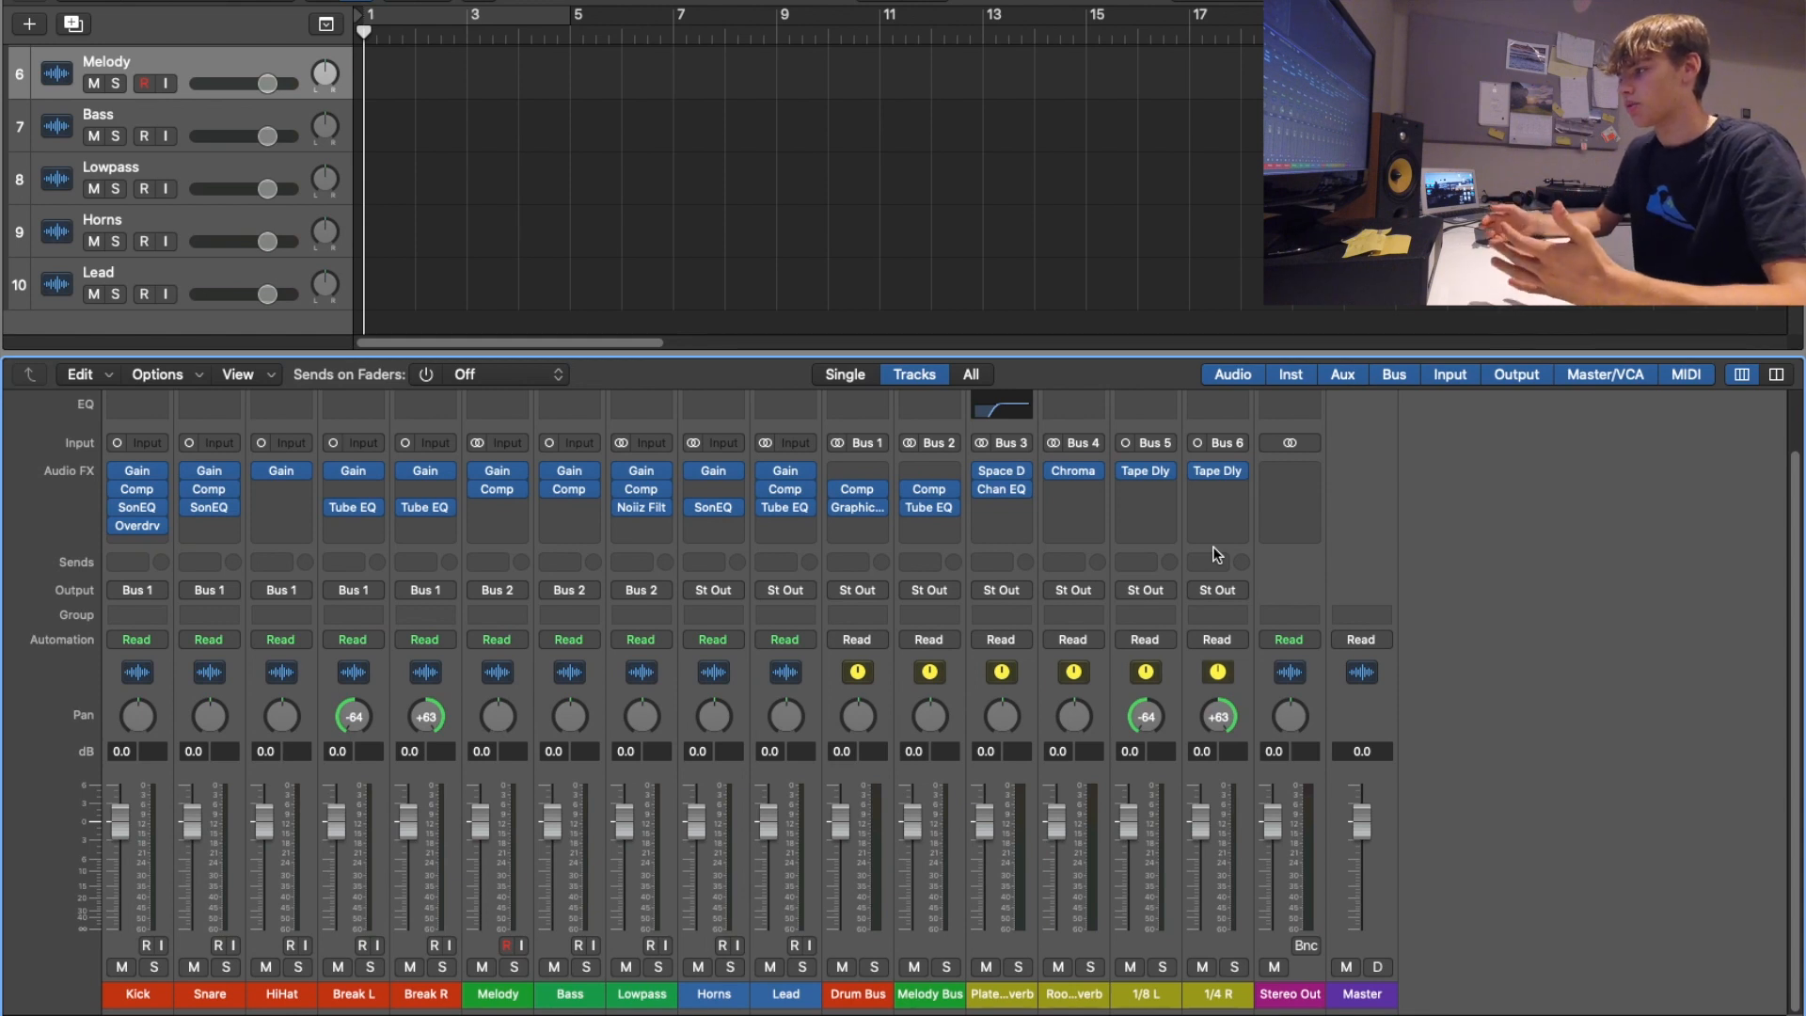
# Step: Create a new aux return on Bus 7 and name it Chorus
pyautogui.click(1217, 548)
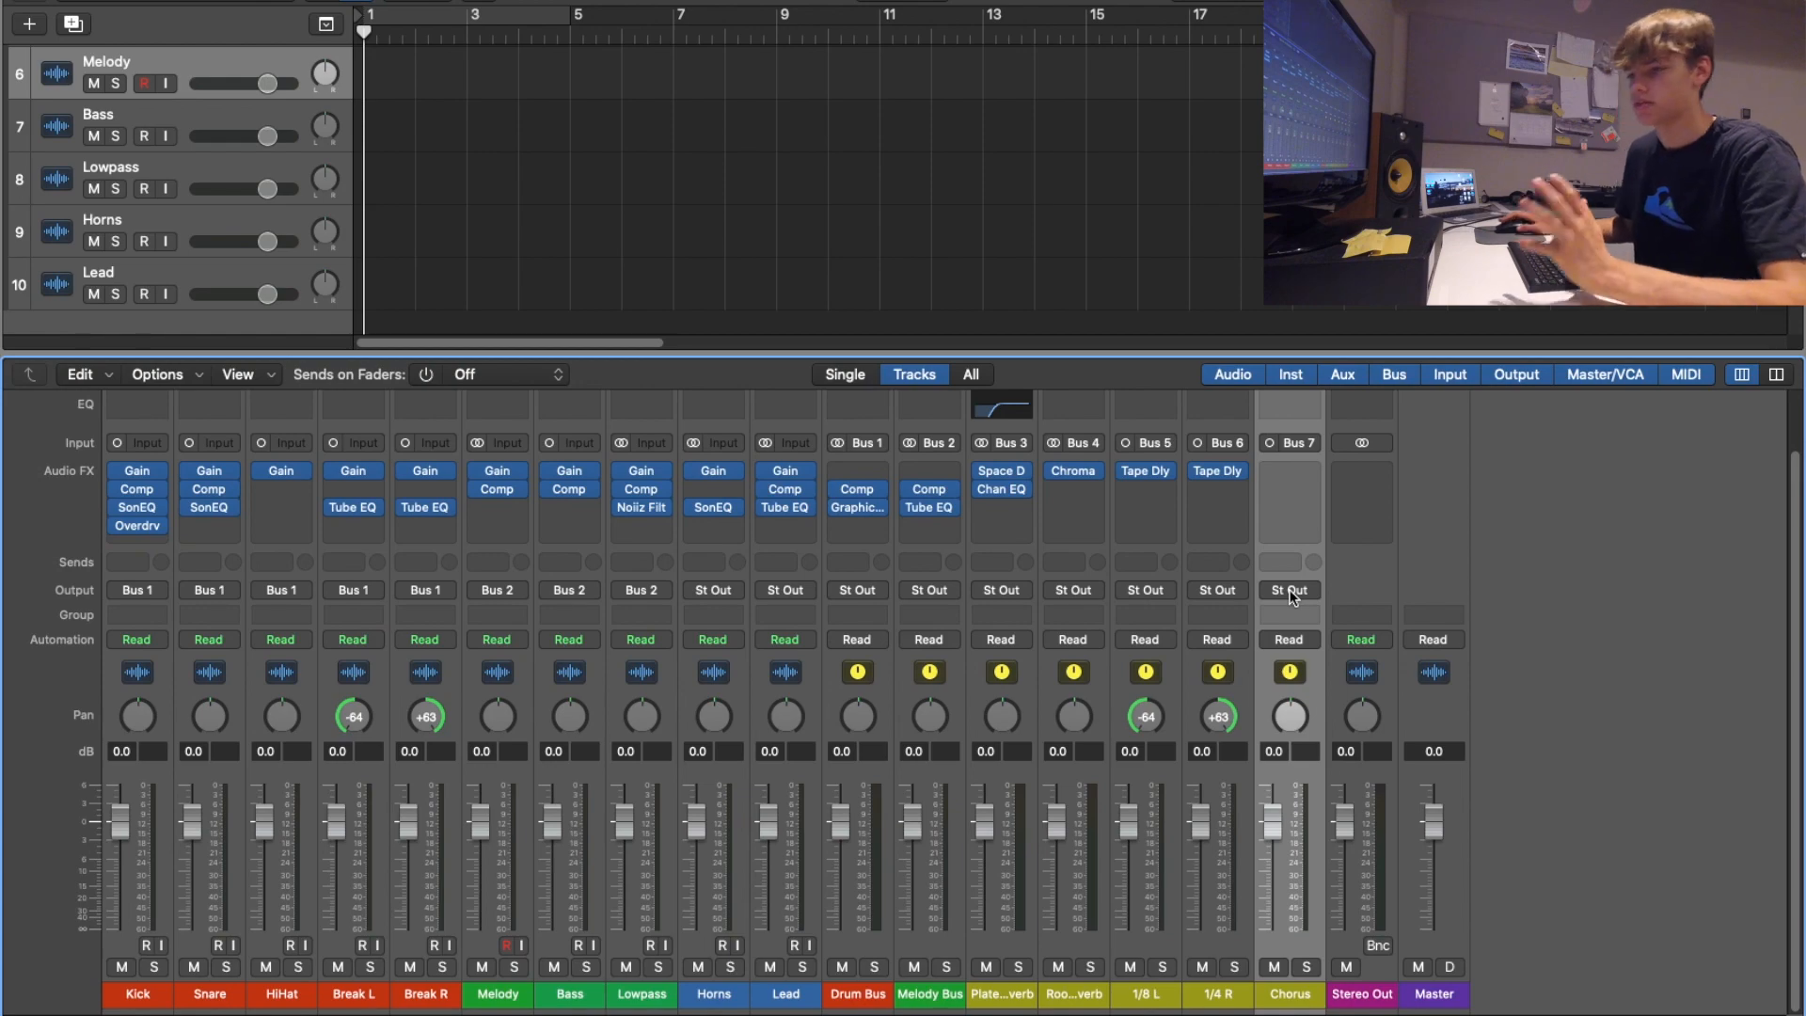
pyautogui.doubleClick(1289, 471)
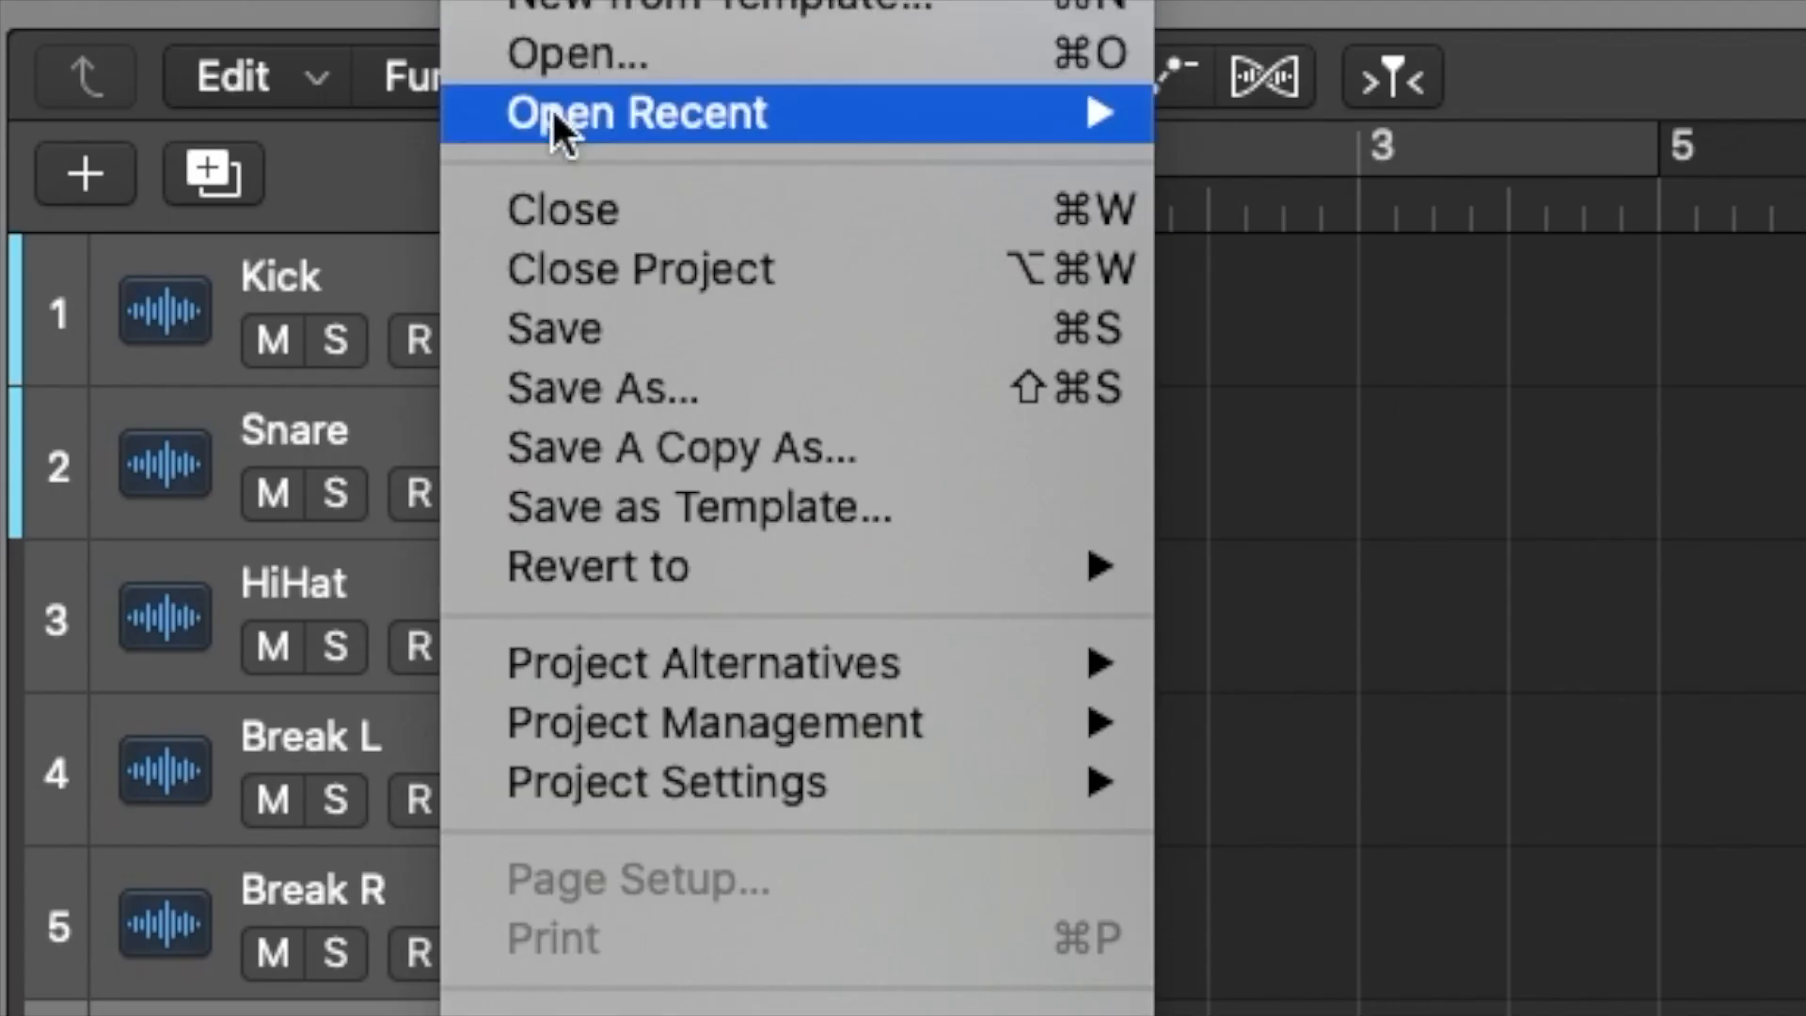
# Step: Save the project as a template under Project Templates
pyautogui.click(697, 507)
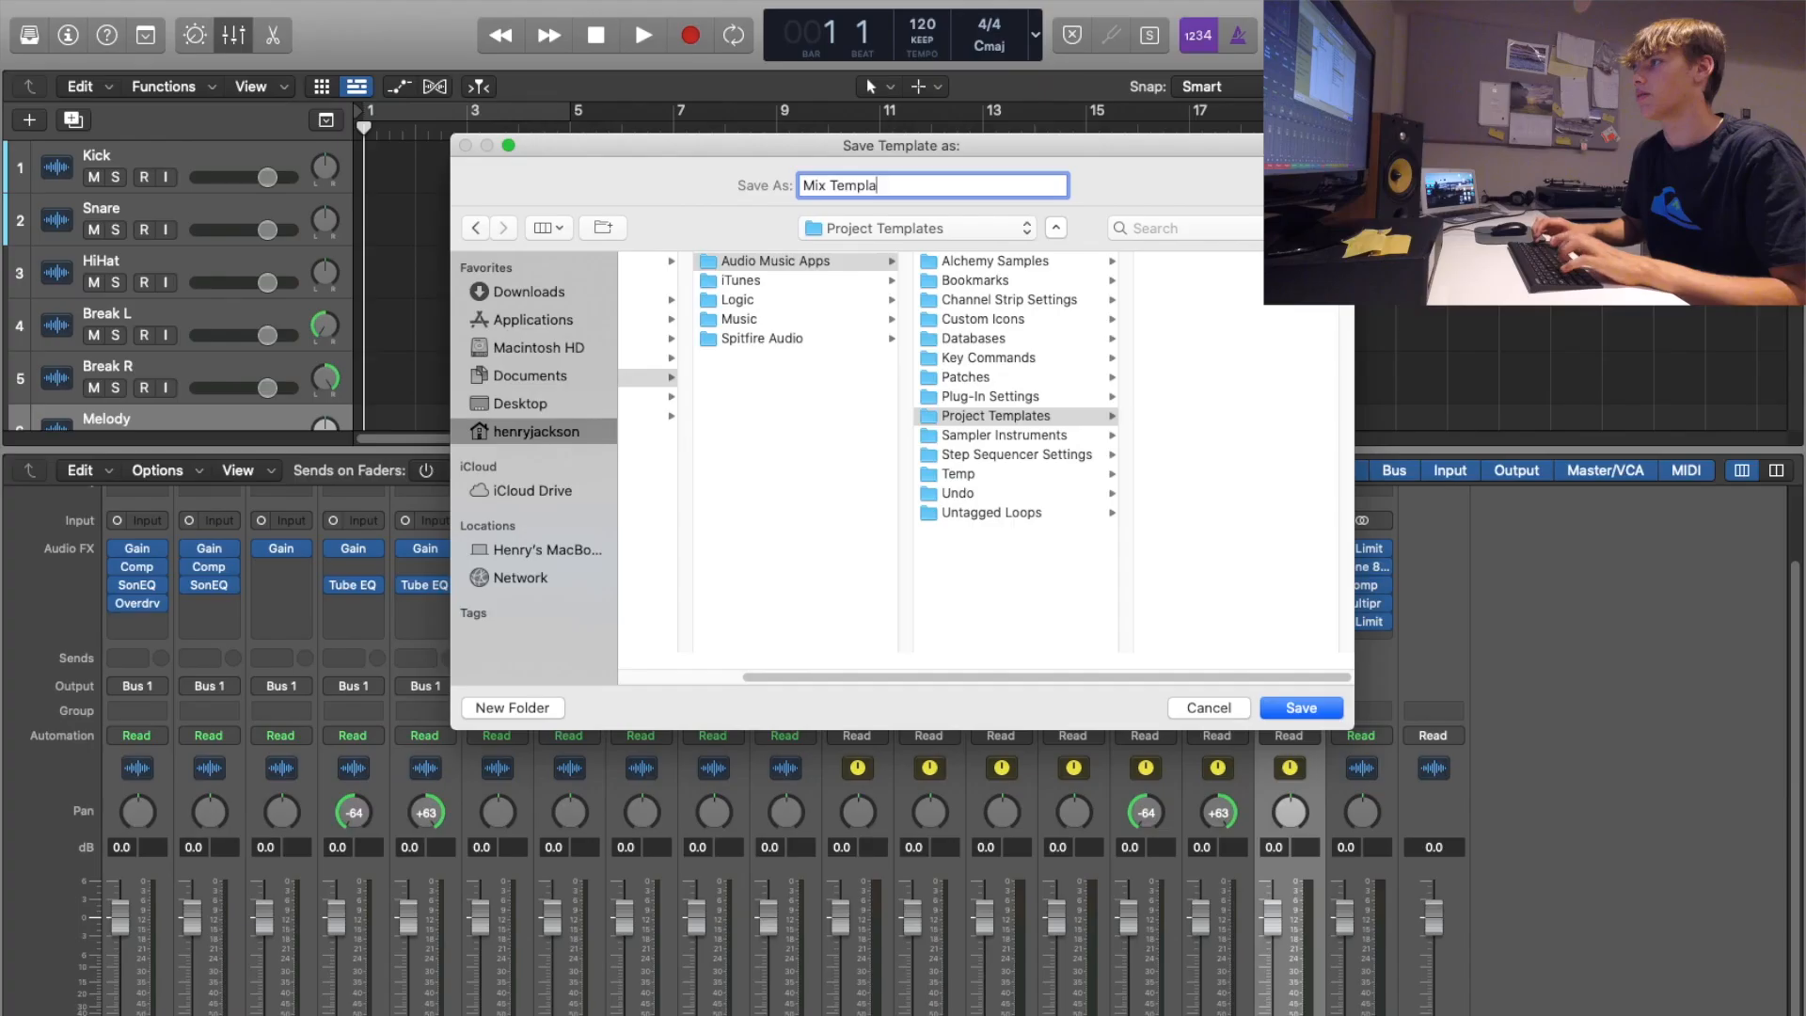
pyautogui.click(1299, 707)
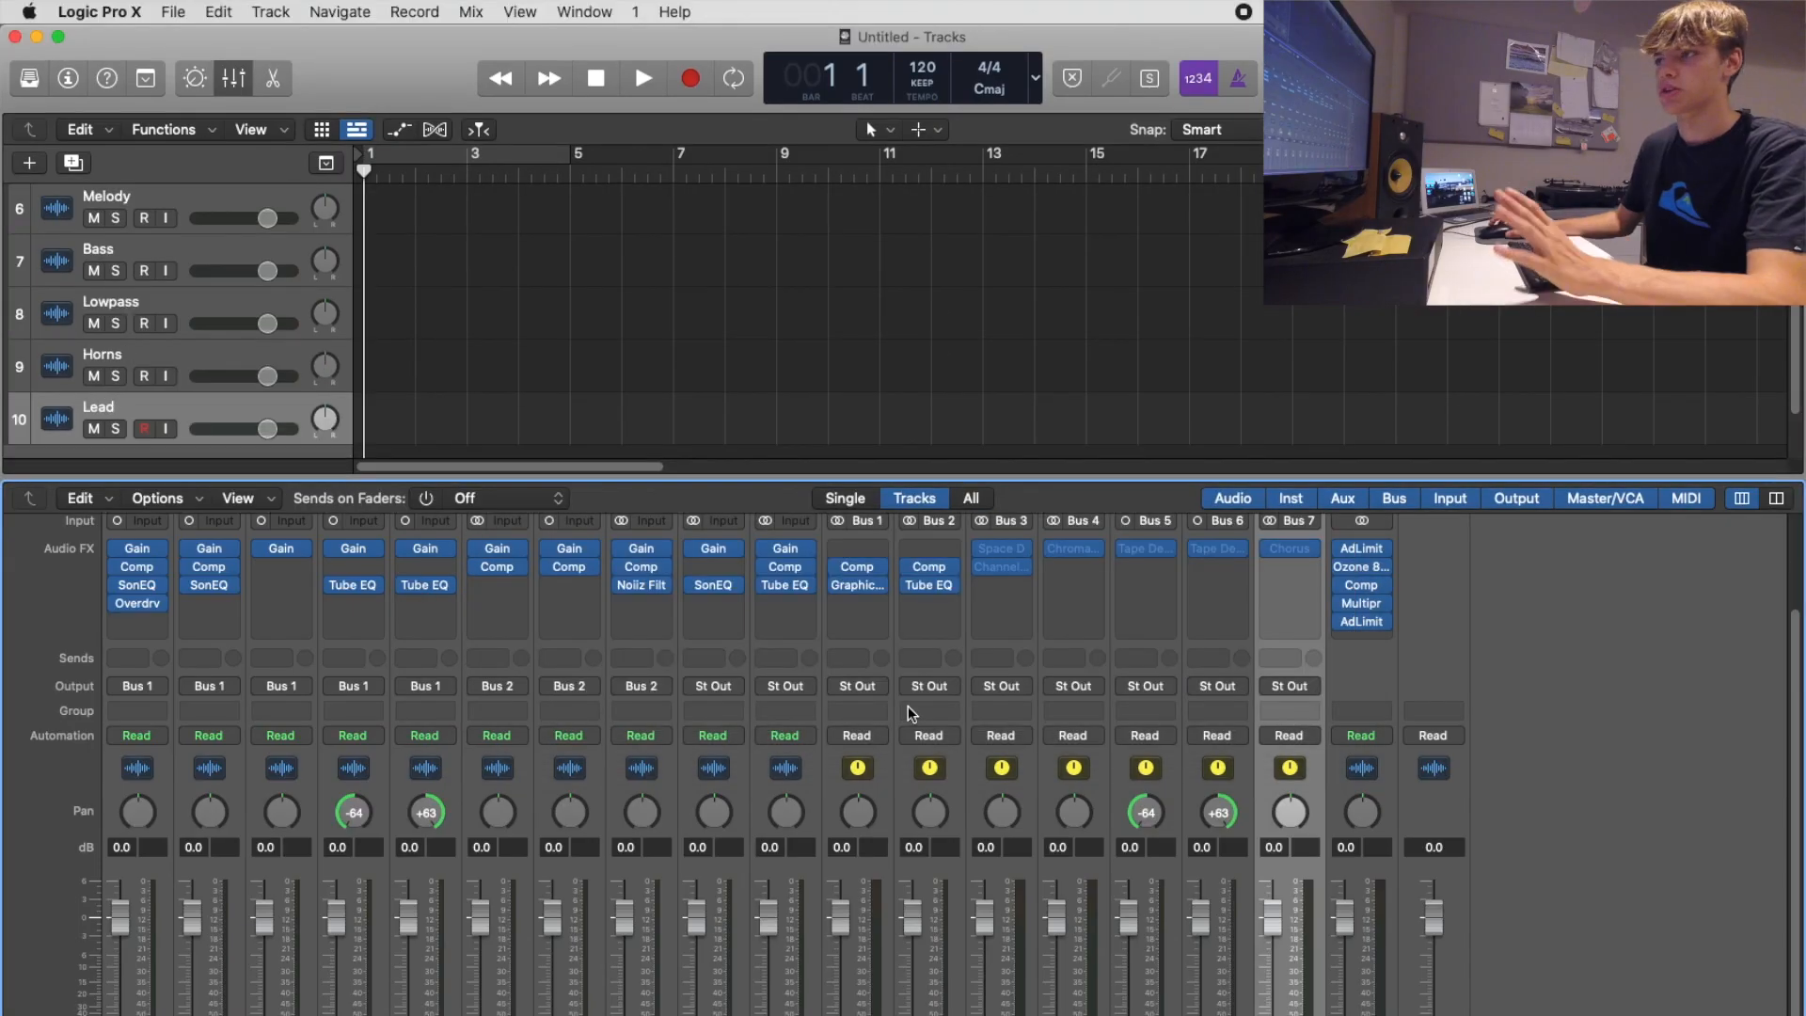